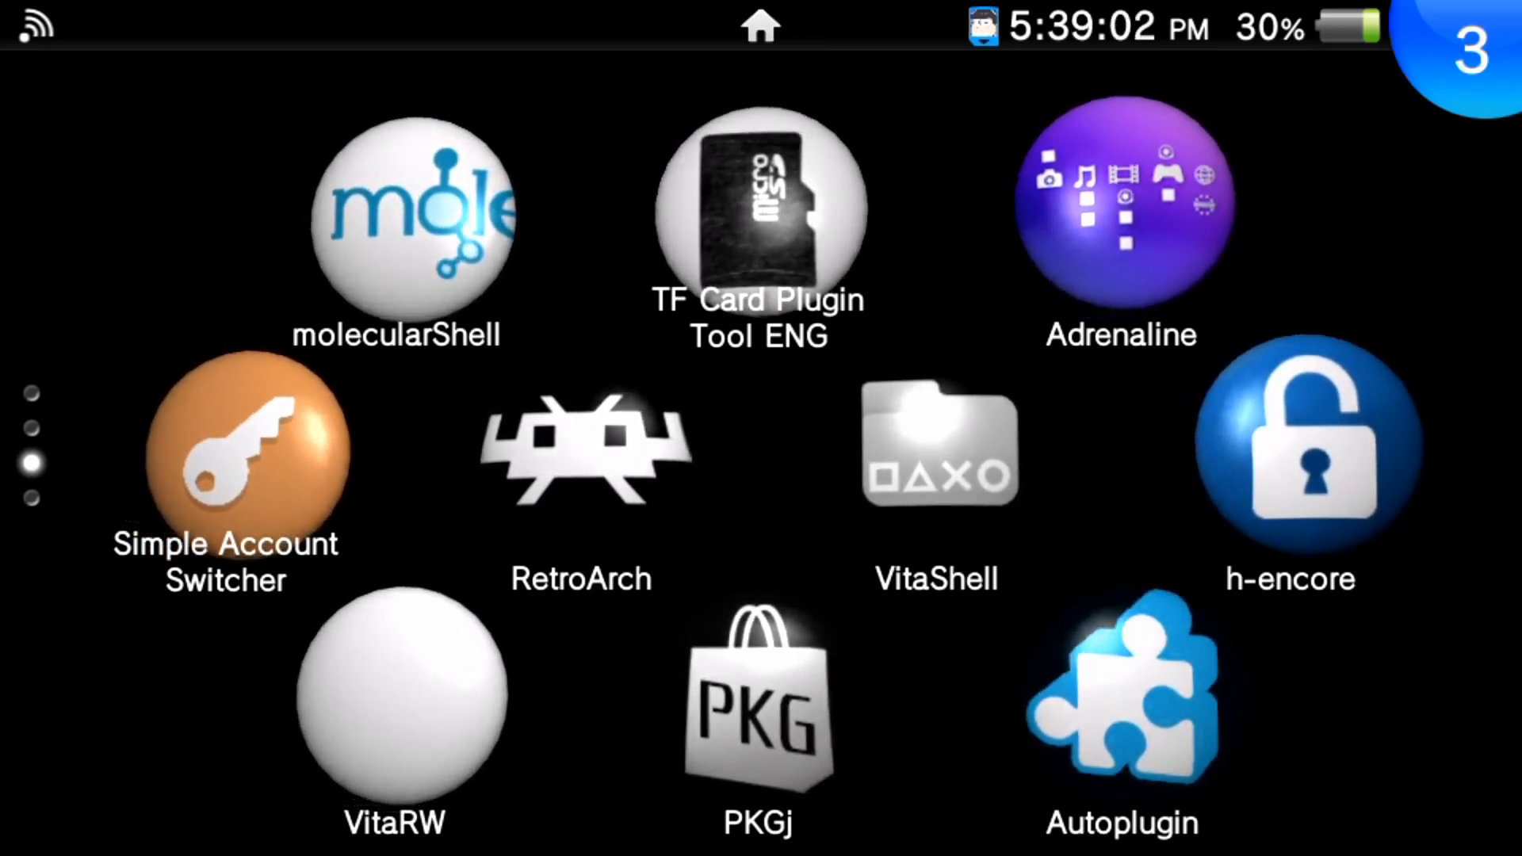
Launch VitaShell from the LiveArea home screen to list the Vita's storage partitions
{"action": "left_click", "coordinate": [935, 447]}
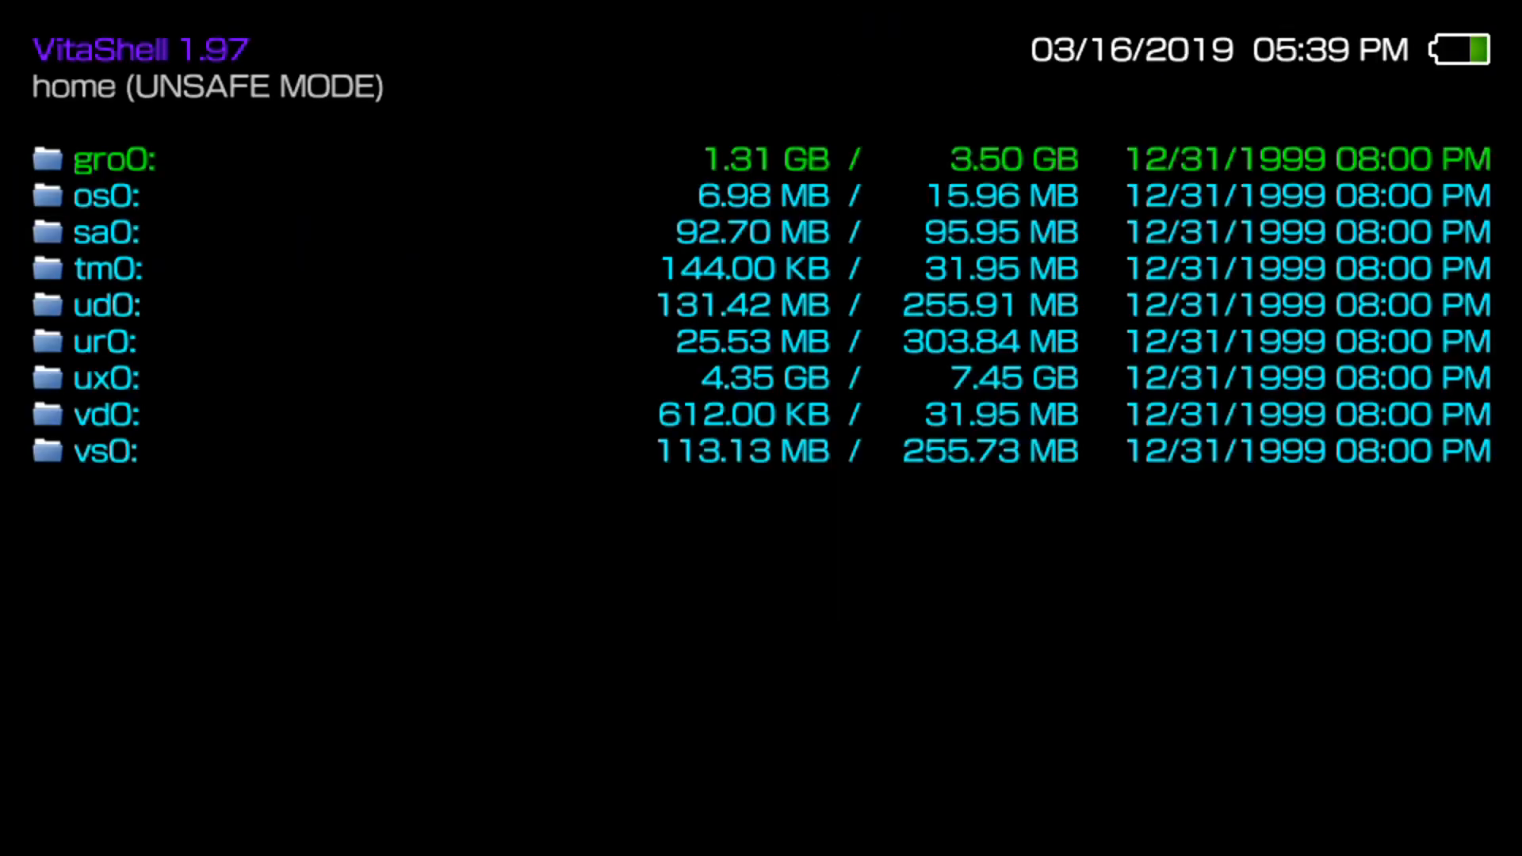
Enable VitaShell's FTP server for PC access, then move to the Windows desktop
{"action": "key", "text": "down"}
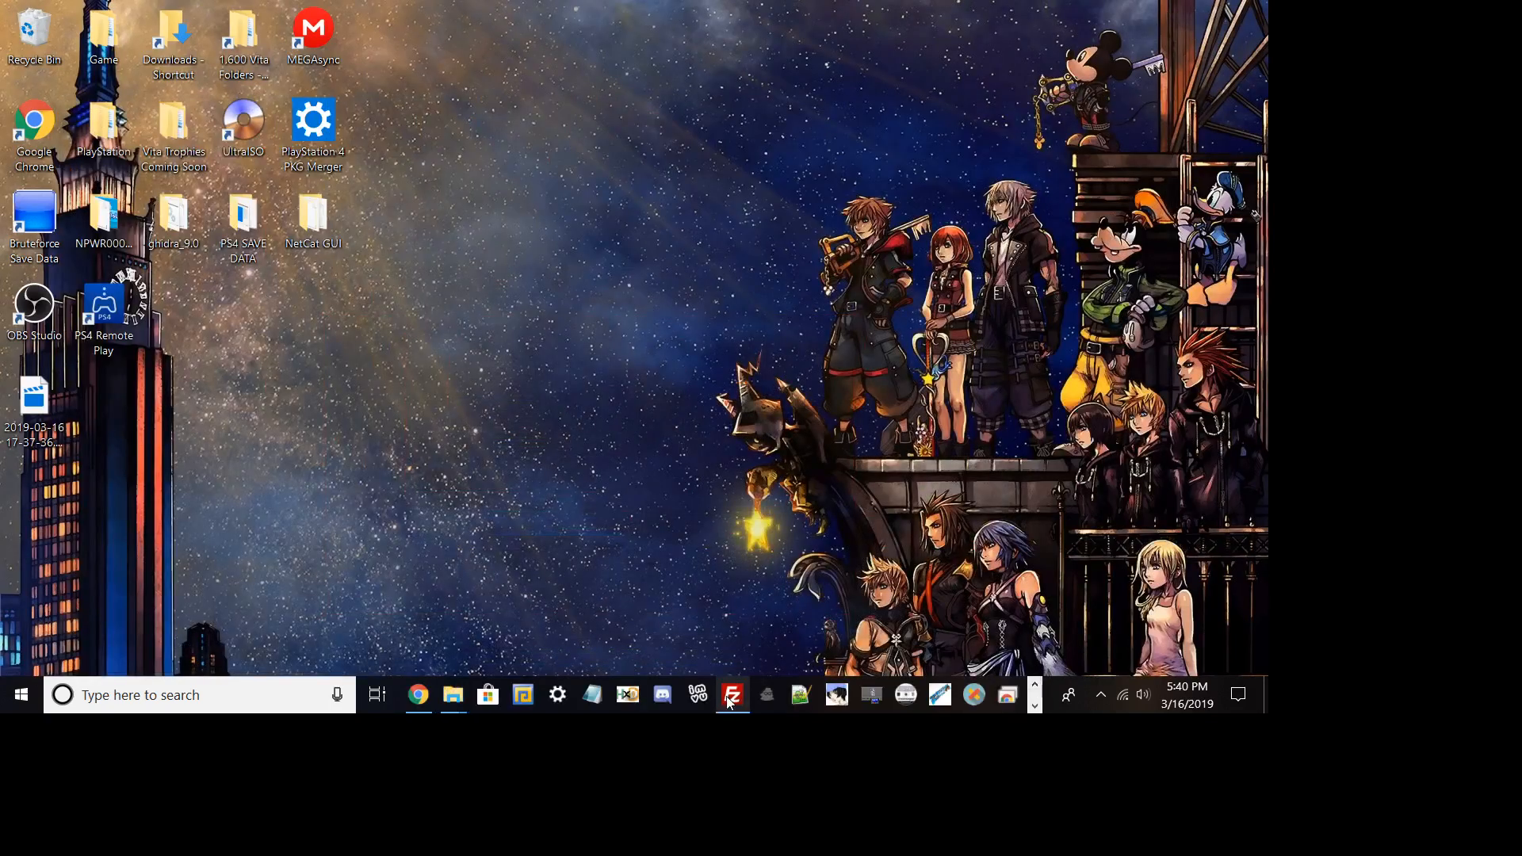
In FileZilla, browse the Vita to /ur0:/user/00 and download the trophy folder to the desktop
{"action": "left_click", "coordinate": [732, 695]}
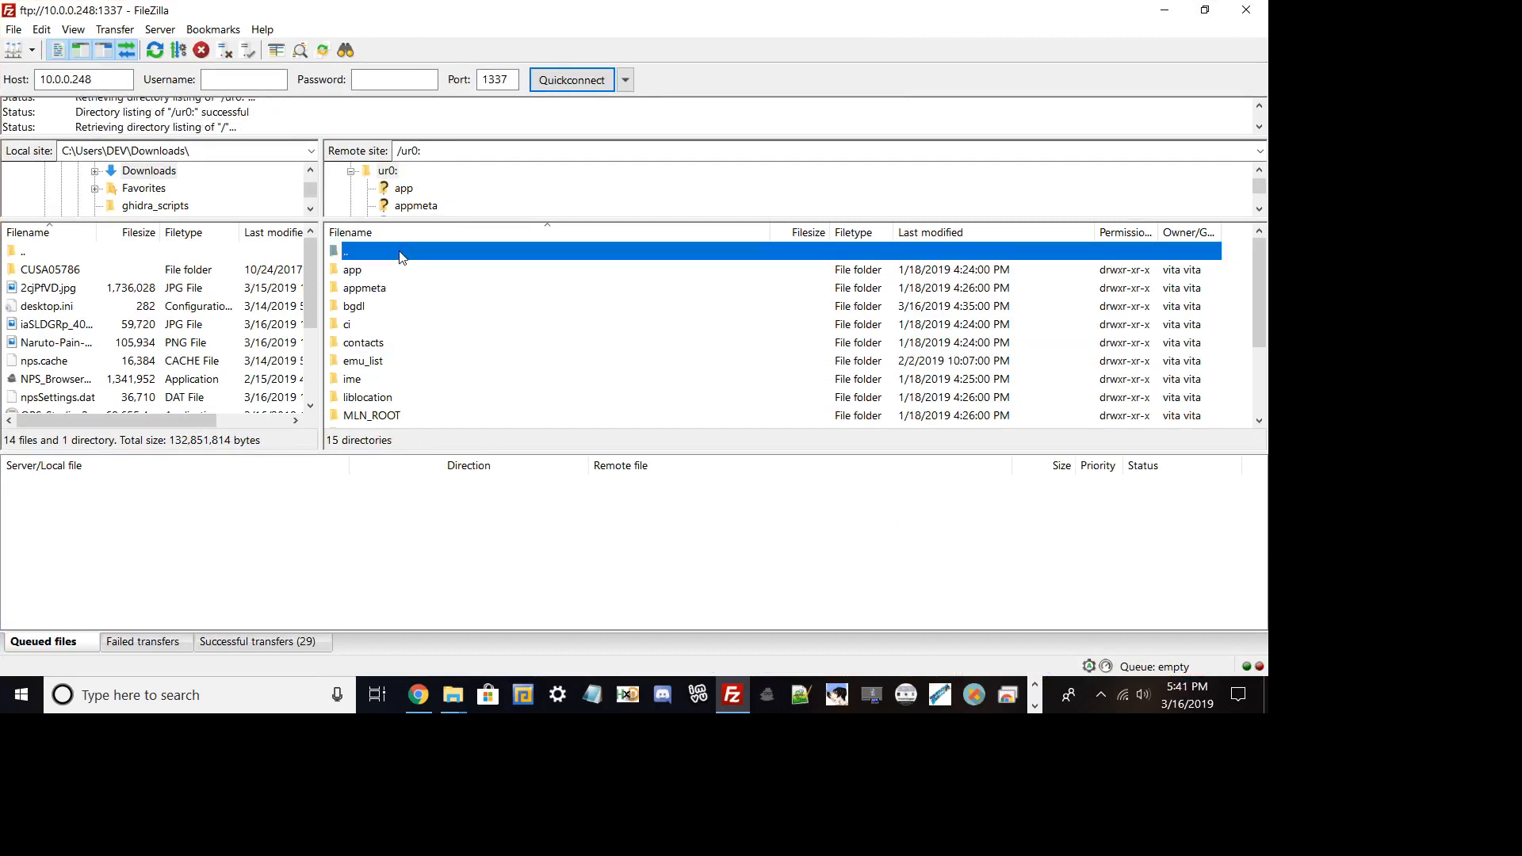
{"action": "double_click", "coordinate": [351, 250]}
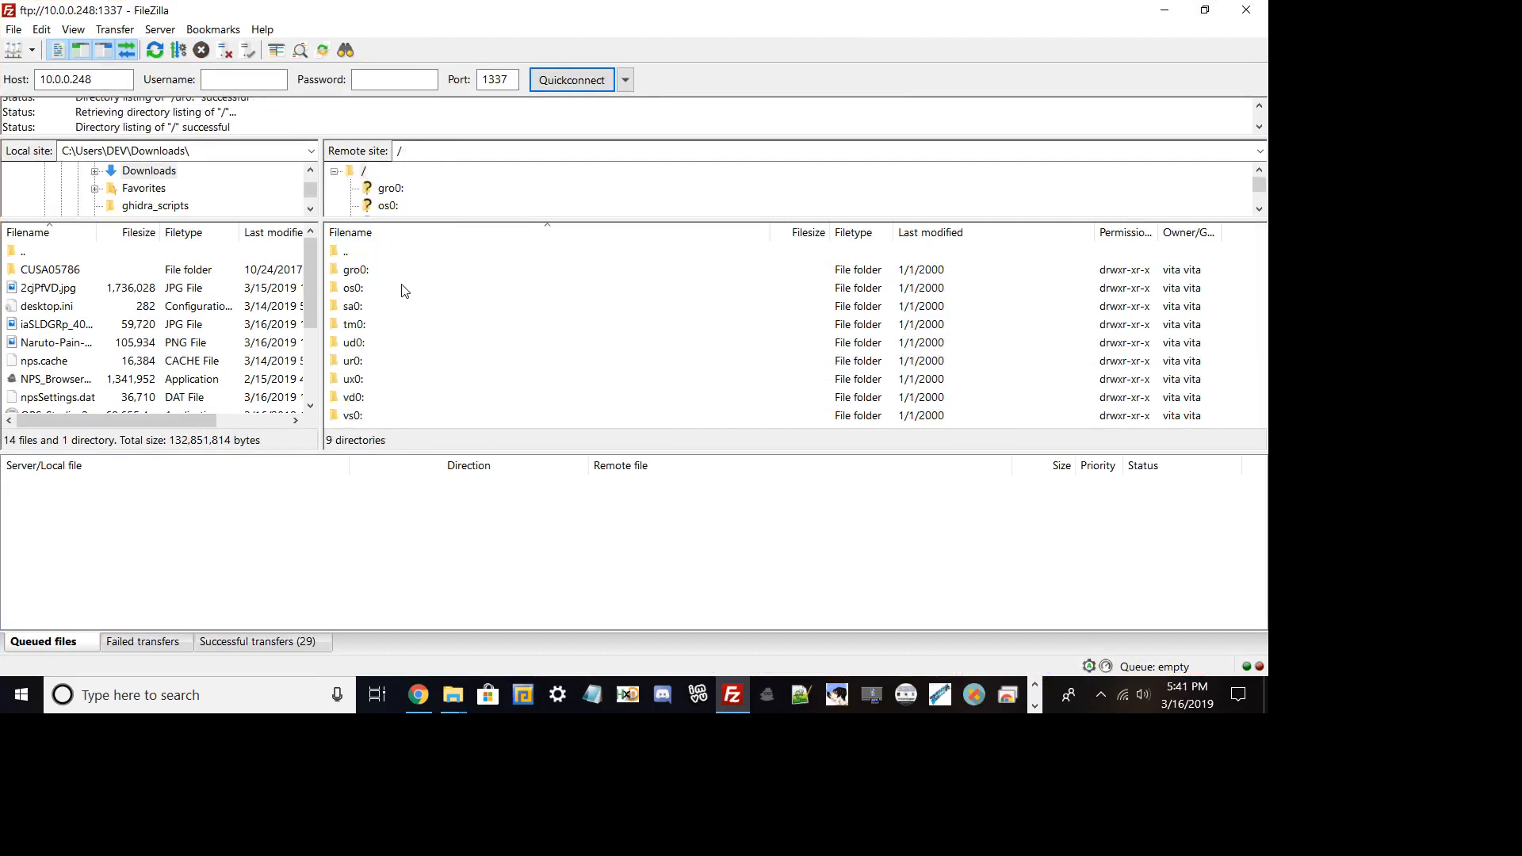
{"action": "mouse_move", "coordinate": [358, 377]}
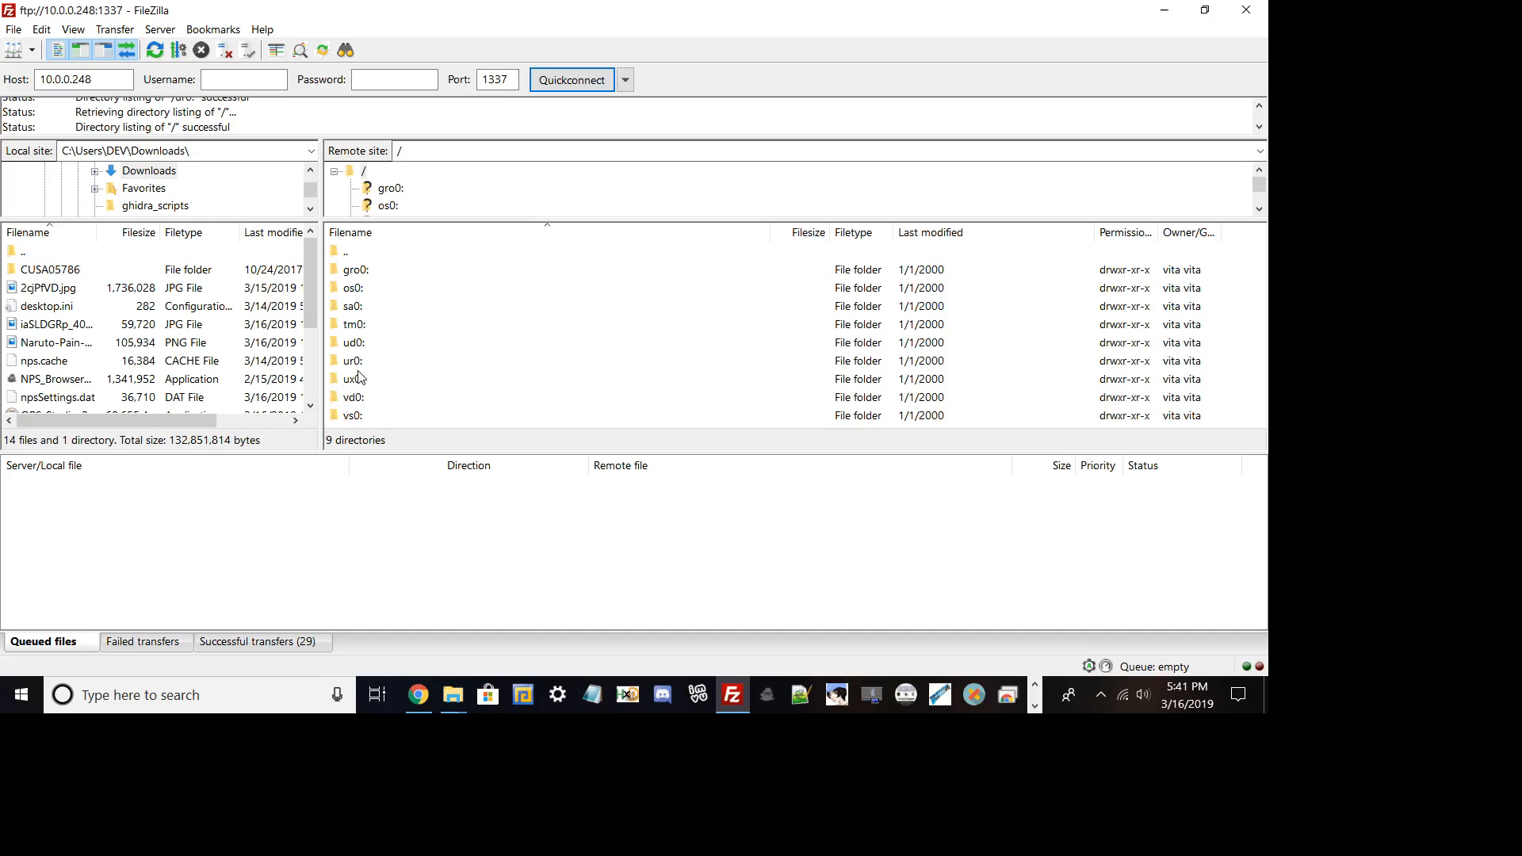
{"action": "left_click", "coordinate": [354, 360]}
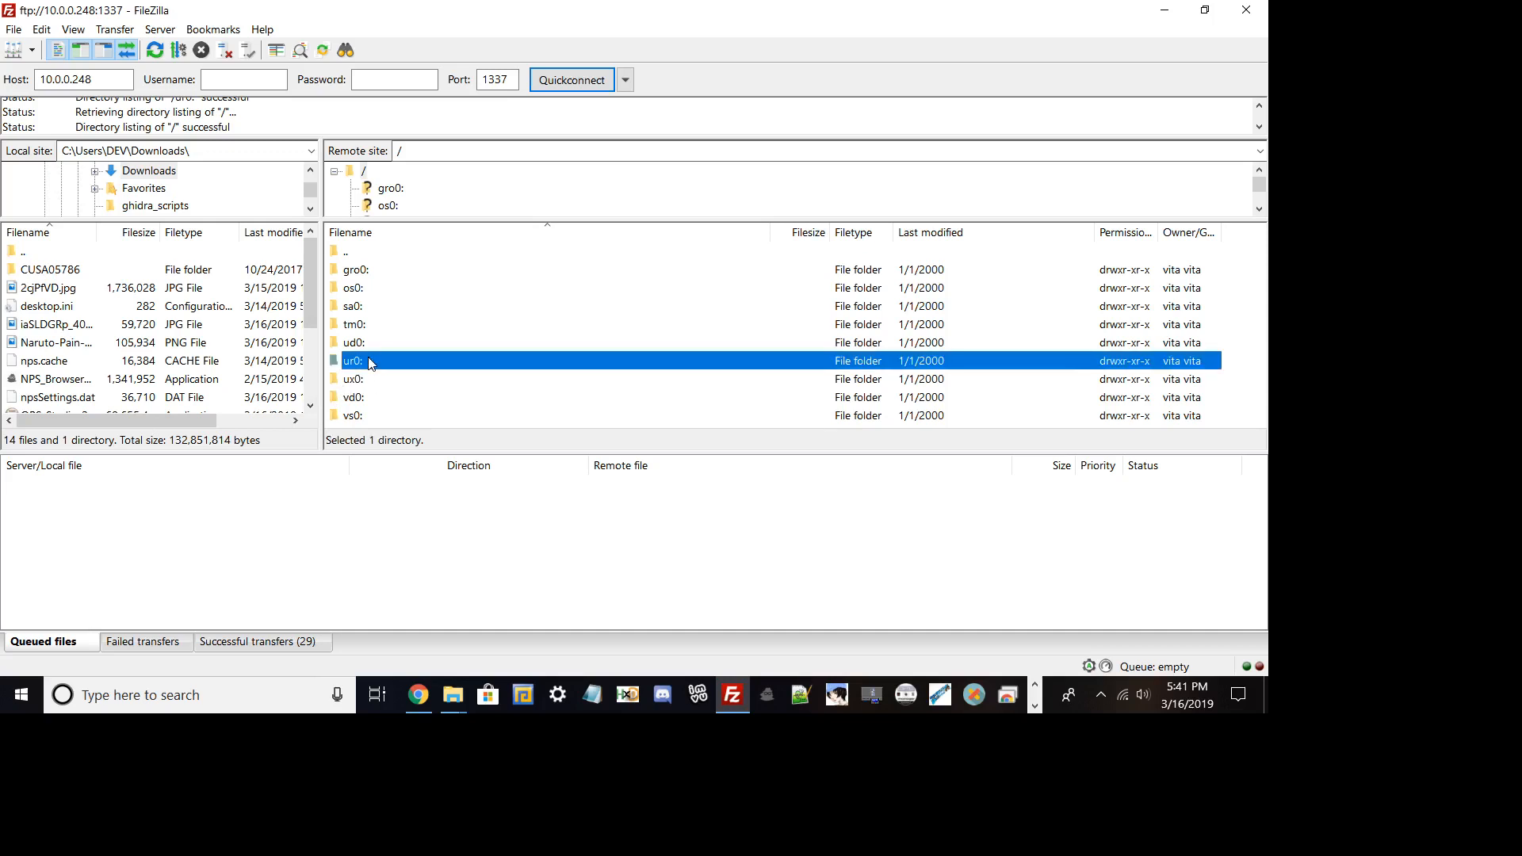
{"action": "double_click", "coordinate": [354, 360]}
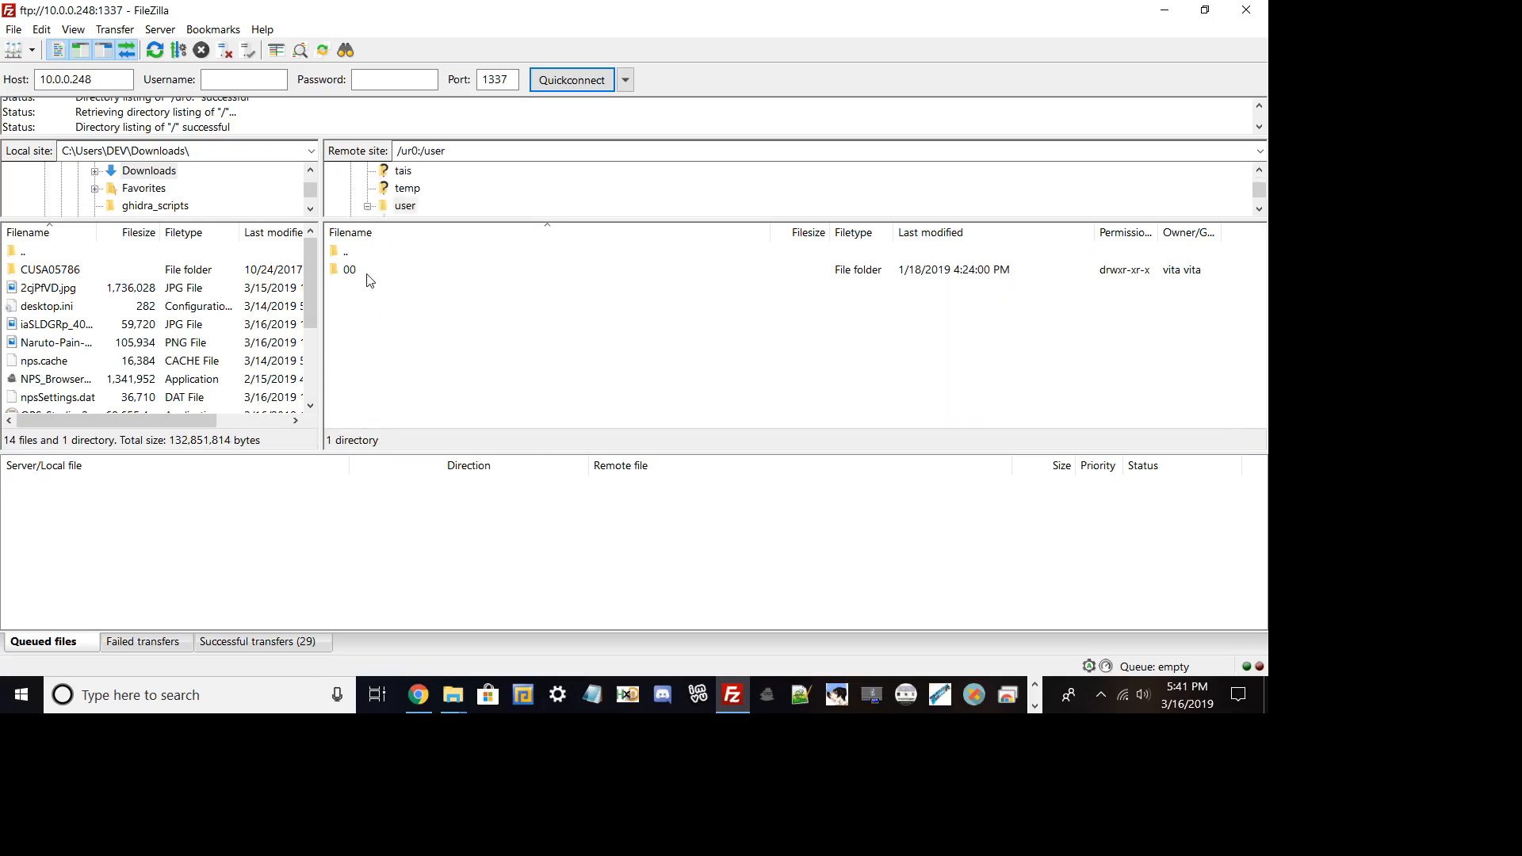
{"action": "double_click", "coordinate": [351, 269]}
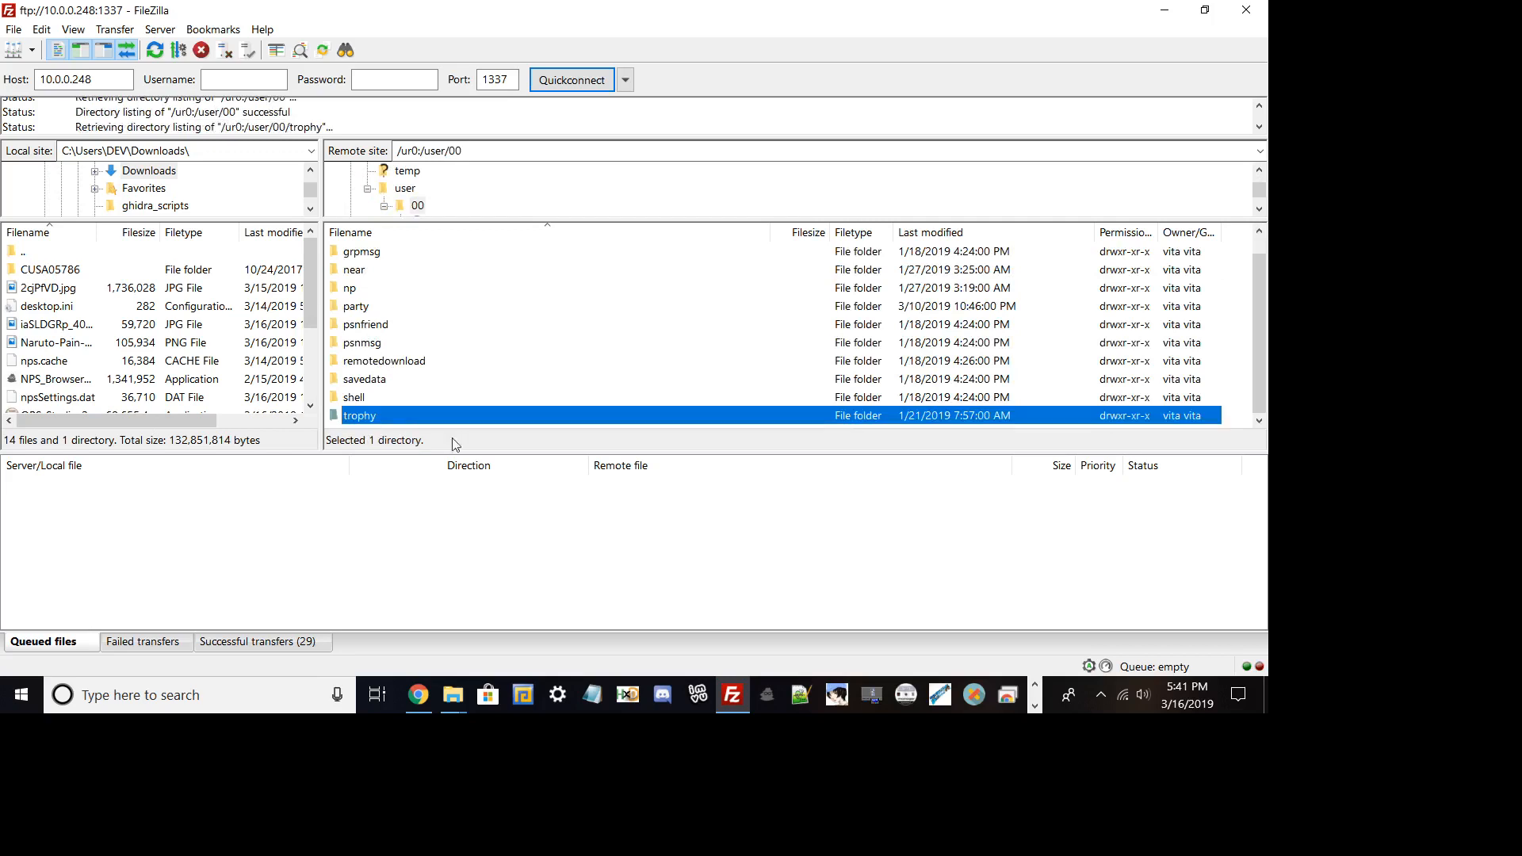
{"action": "double_click", "coordinate": [358, 416]}
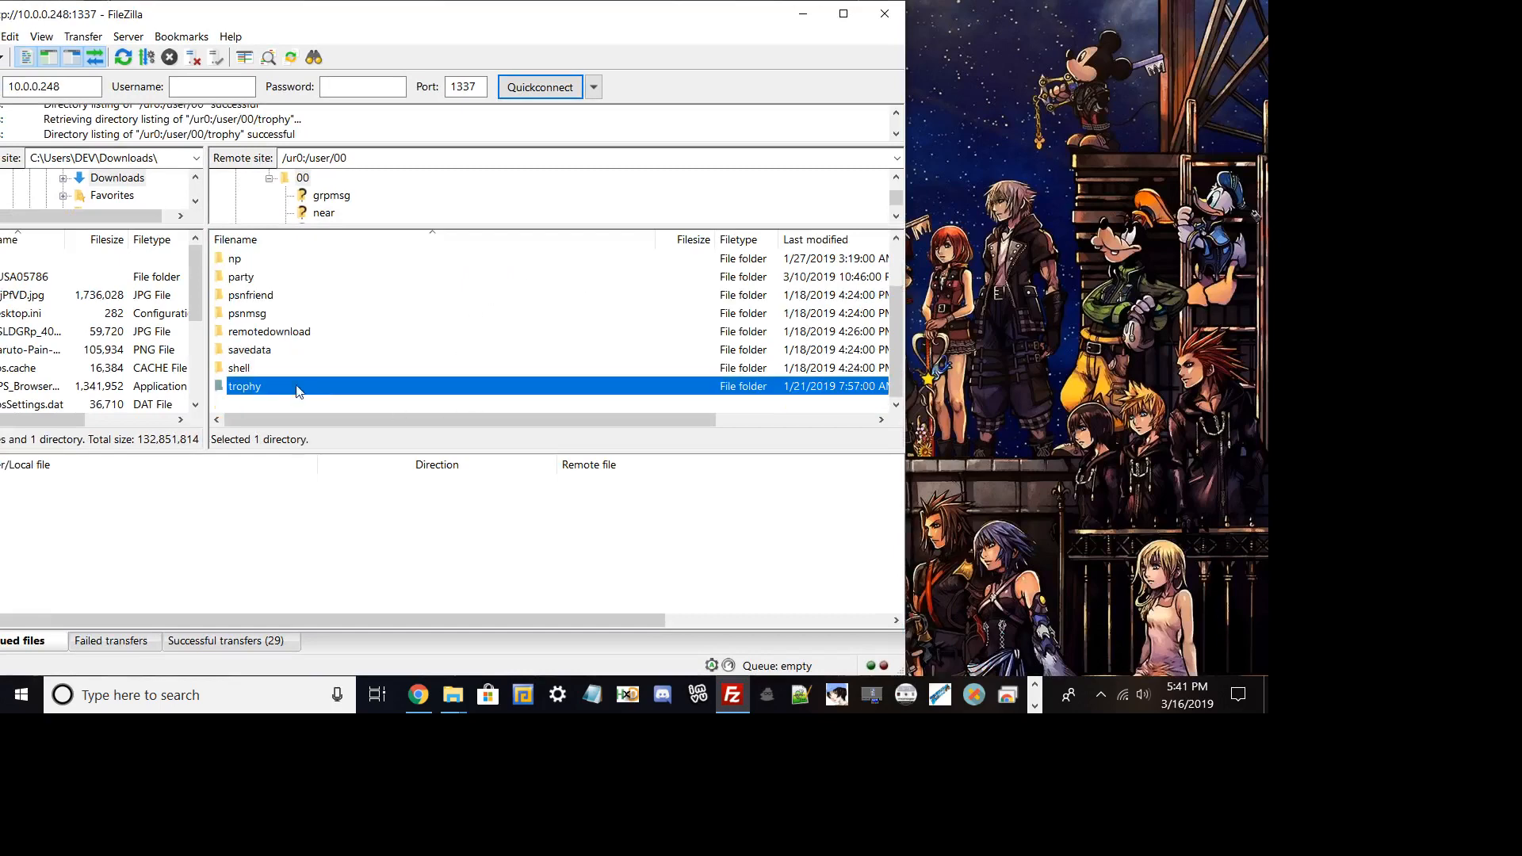
{"action": "double_click", "coordinate": [245, 386]}
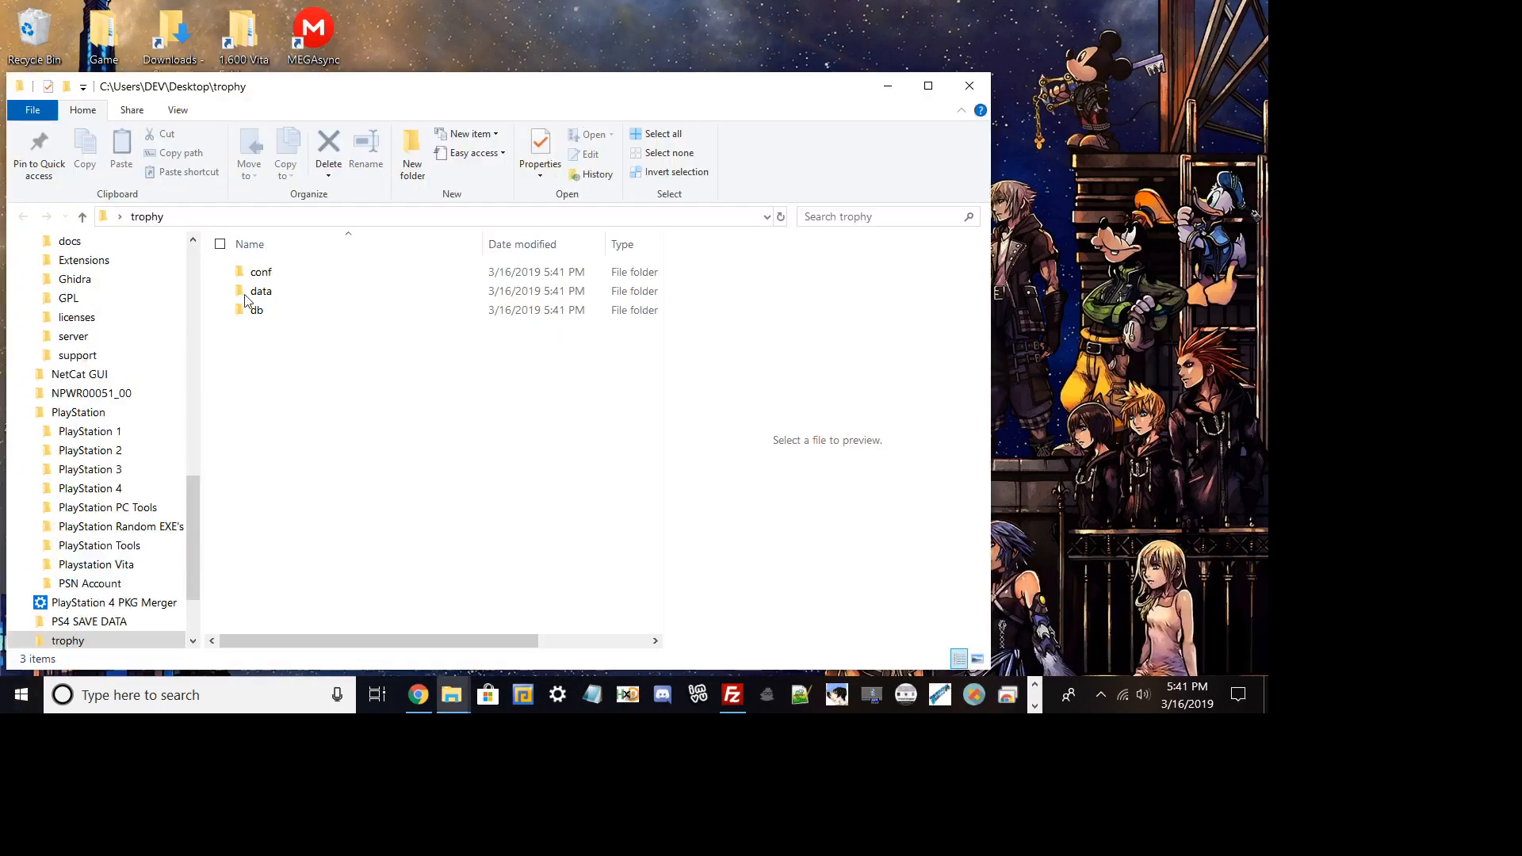
Open TROP.SFM from trophy\conf\NPWR07729_00 using Edit with Notepad++
{"action": "double_click", "coordinate": [260, 271]}
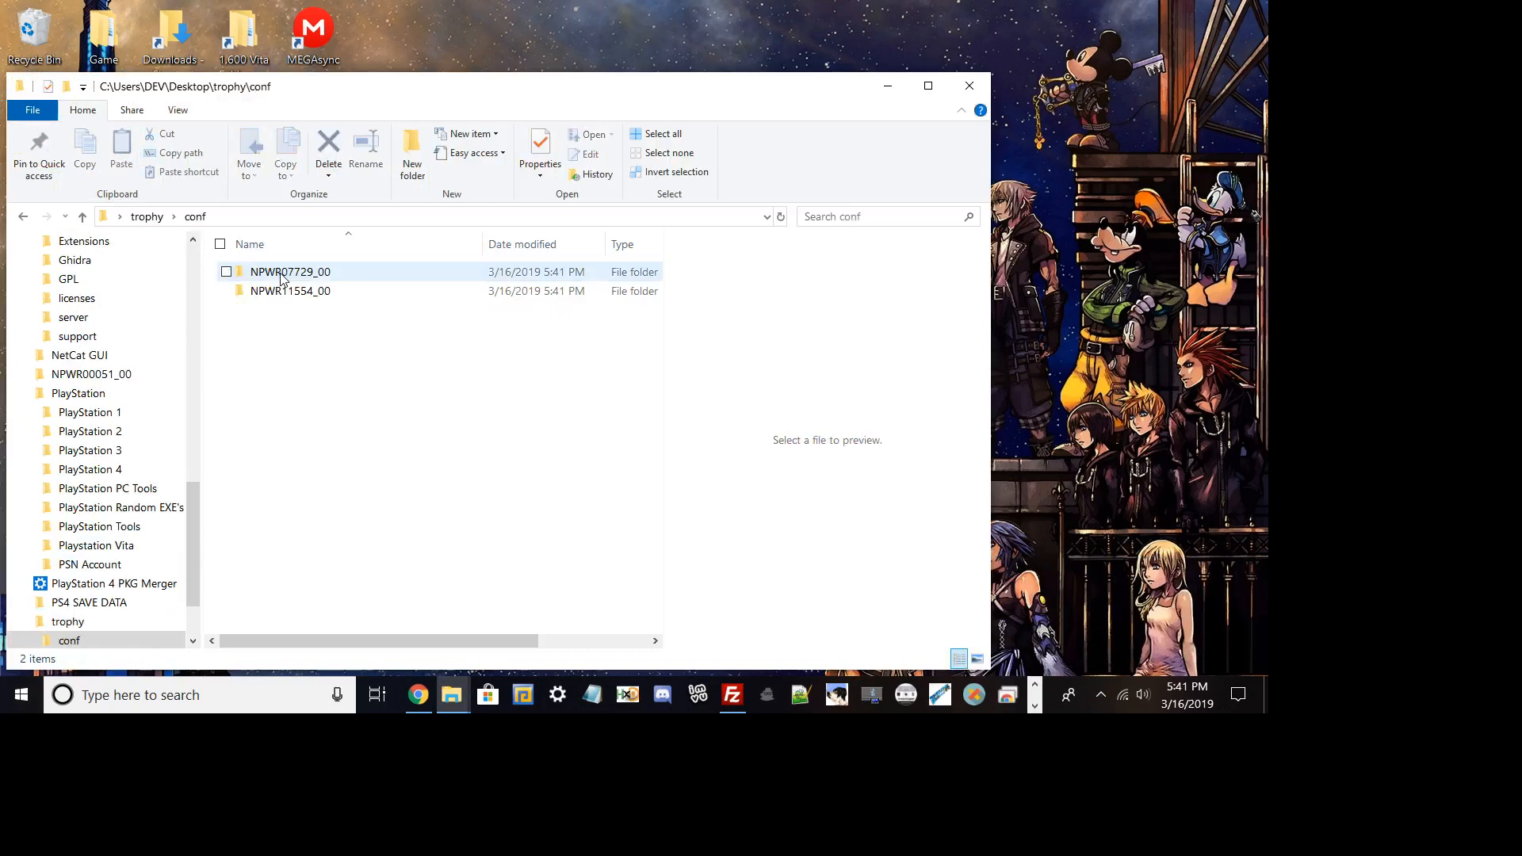
{"action": "double_click", "coordinate": [289, 271]}
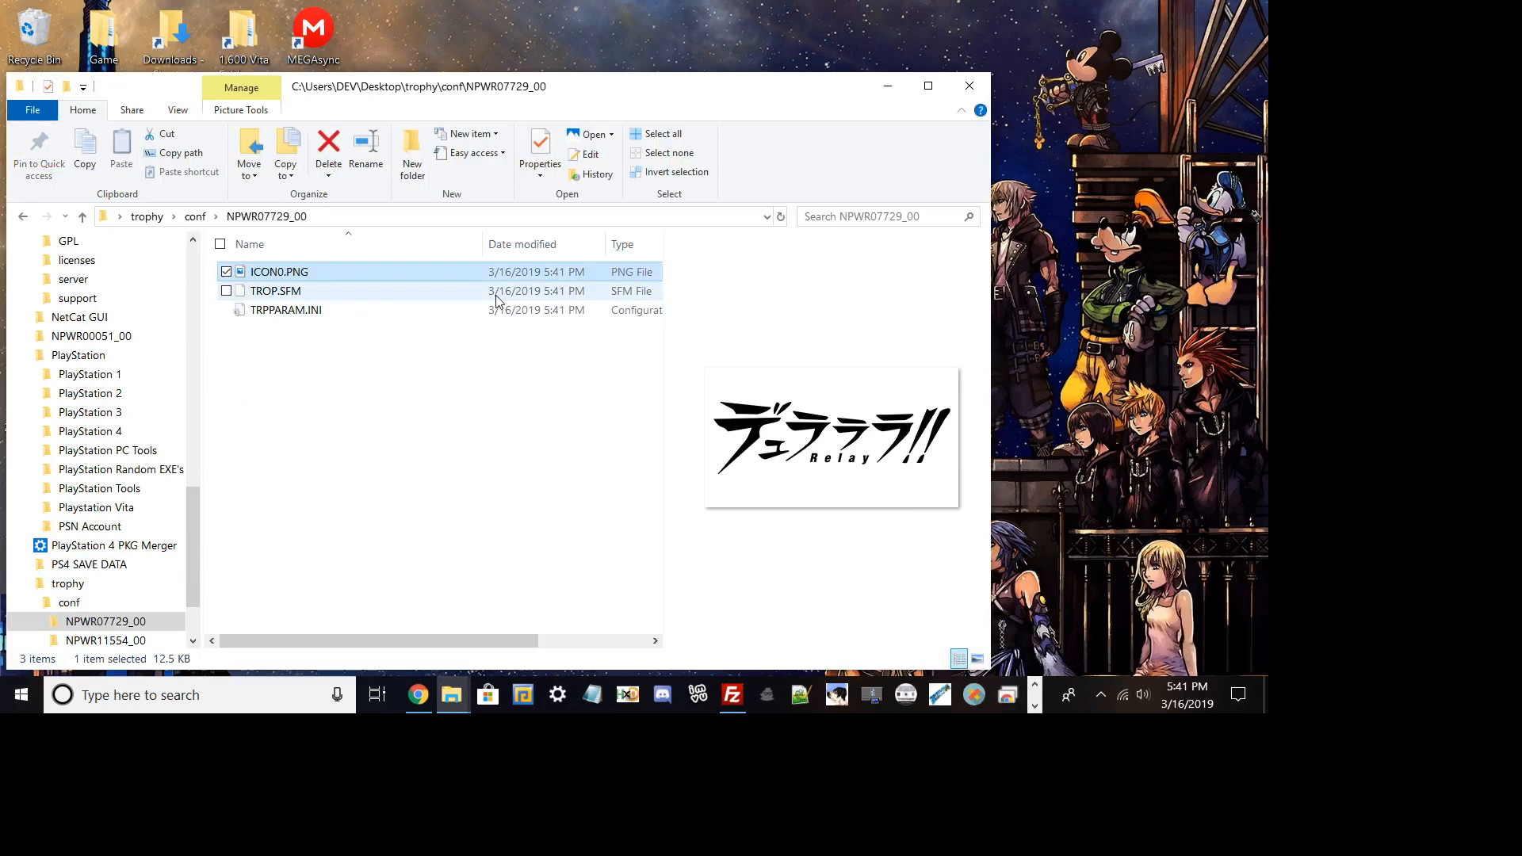
{"action": "right_click", "coordinate": [276, 290]}
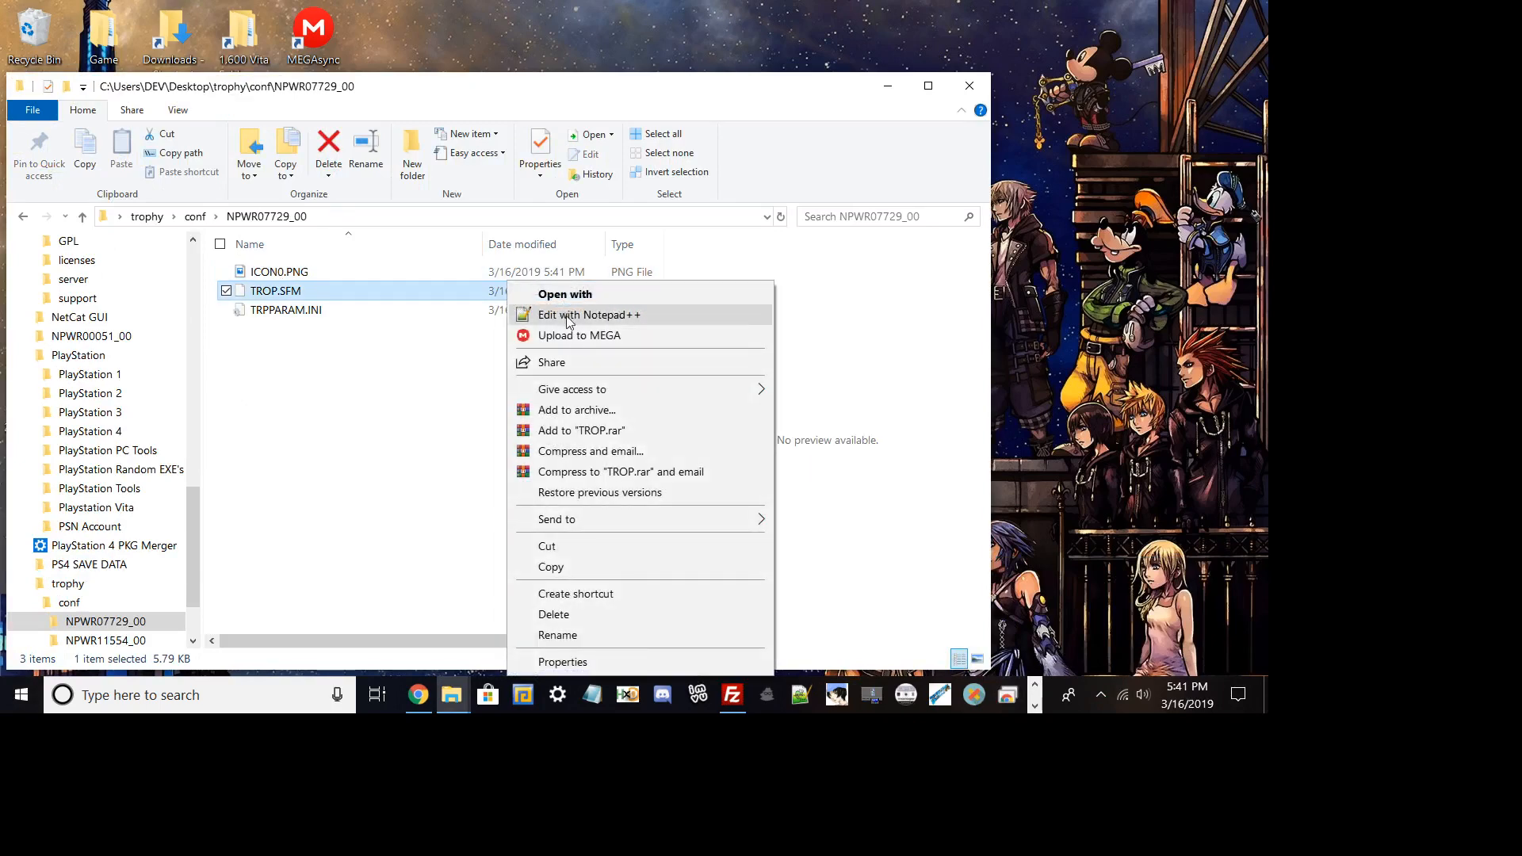
{"action": "left_click", "coordinate": [589, 314]}
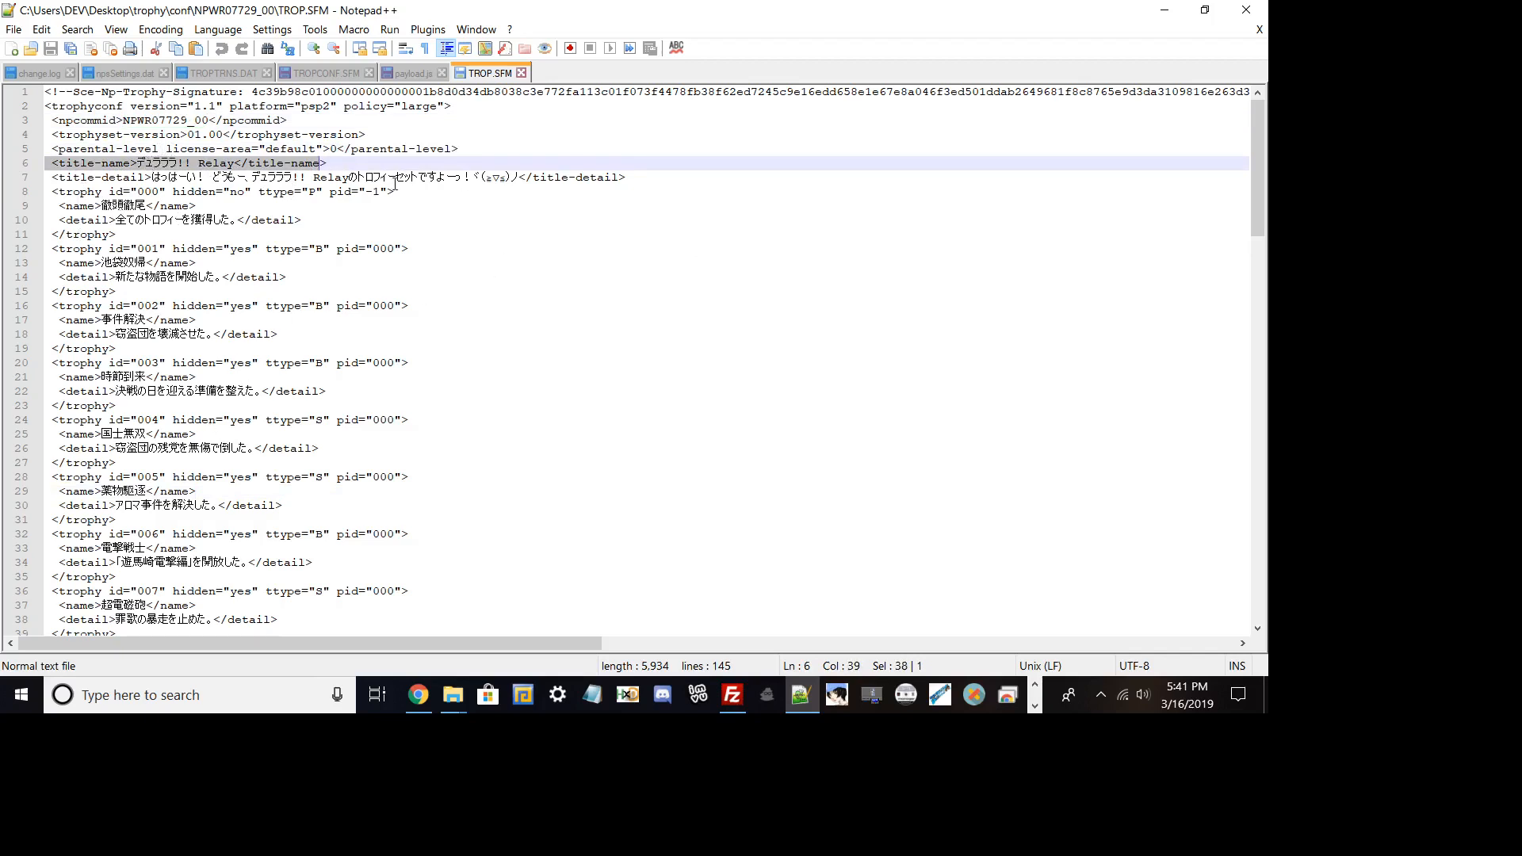
{"action": "mouse_move", "coordinate": [1182, 10]}
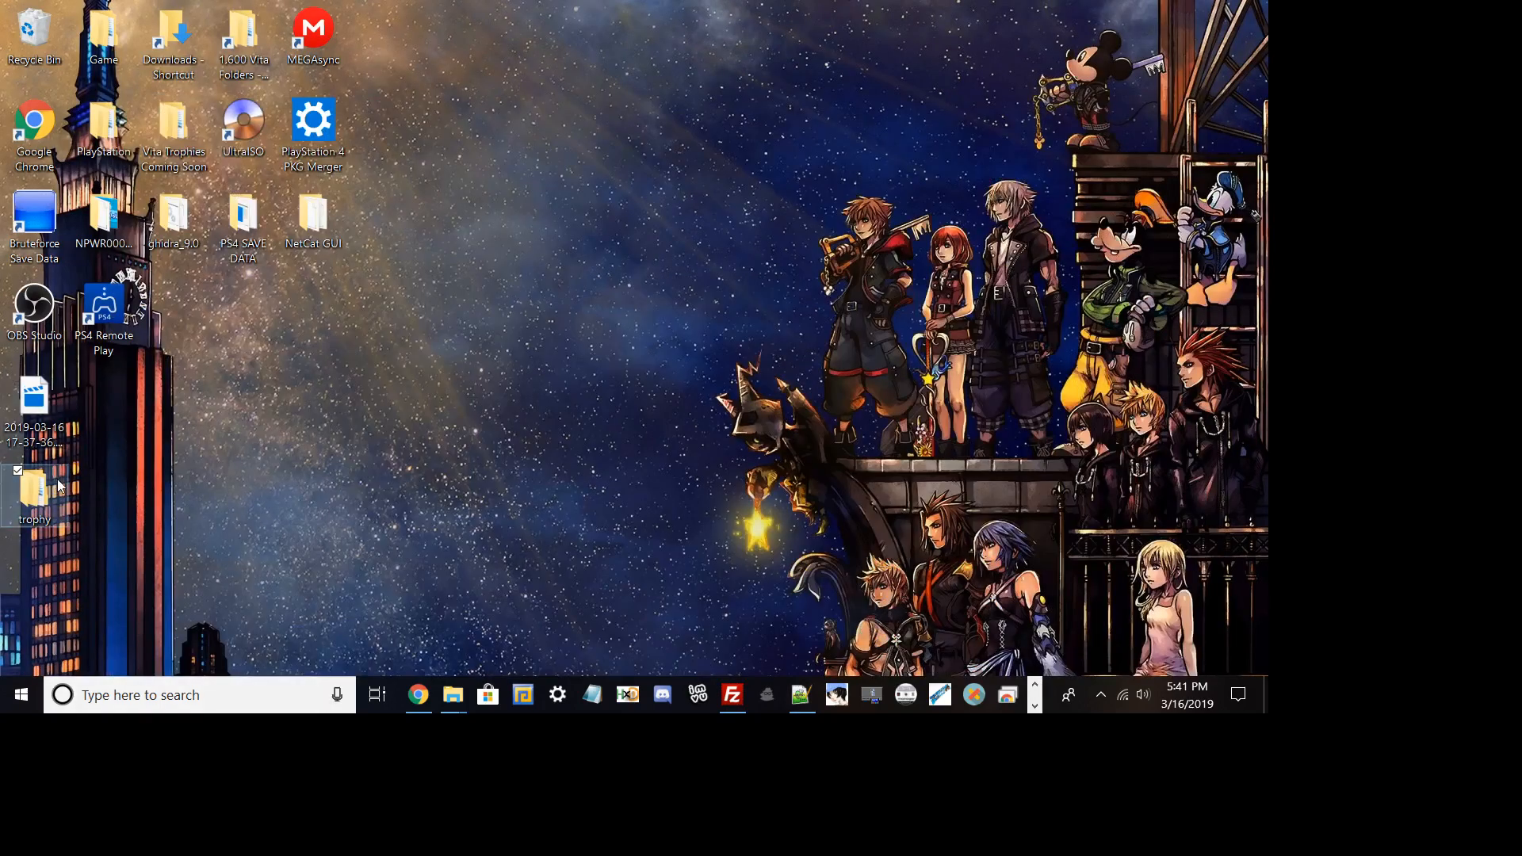
Copy the NPWR07729_00 folder name from the desktop trophy\conf folder and switch to Chrome
{"action": "double_click", "coordinate": [34, 490]}
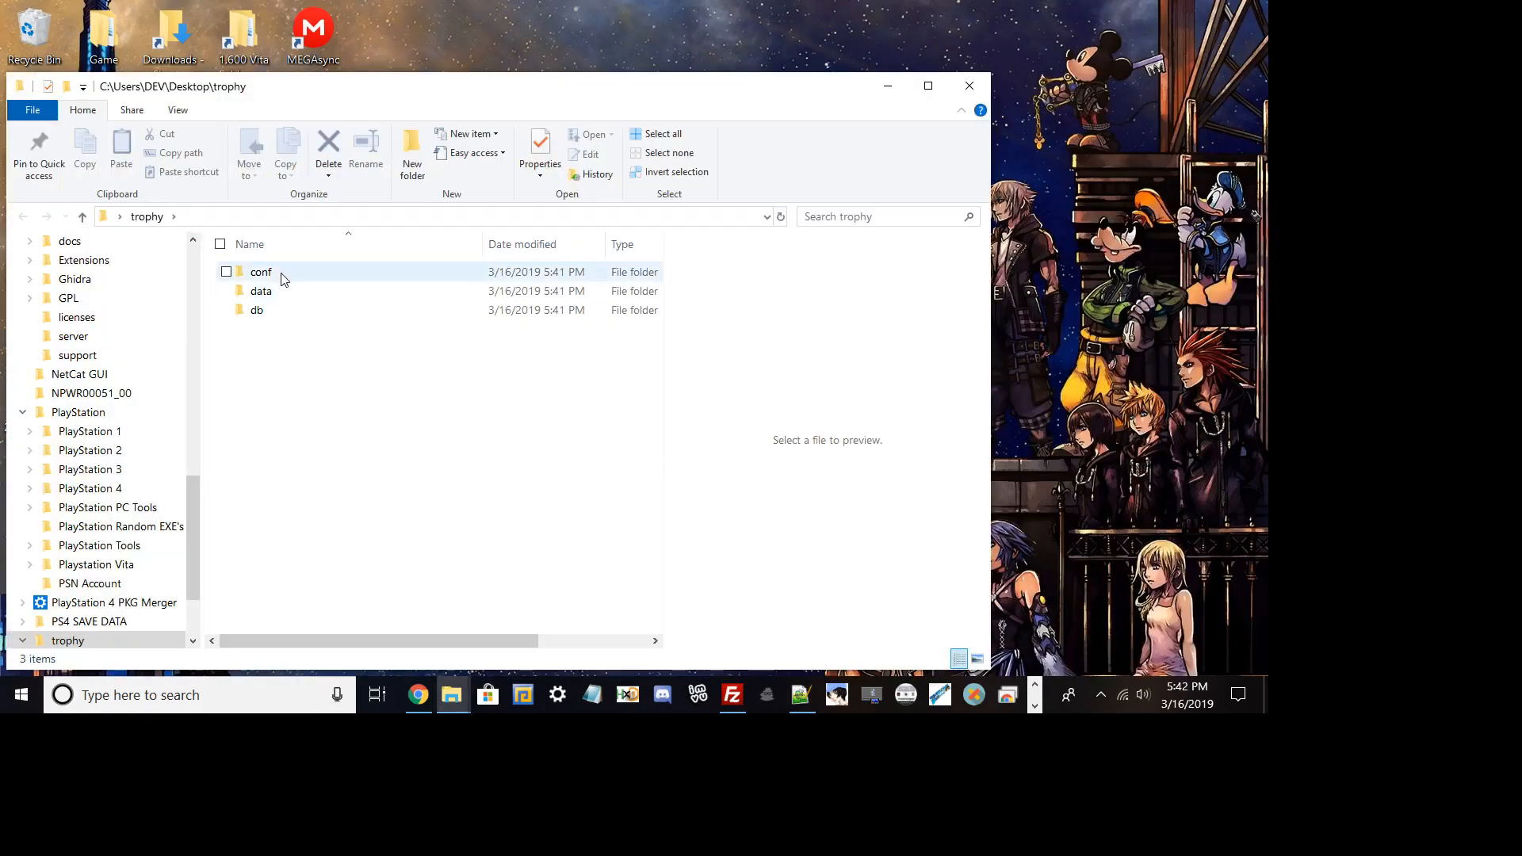
{"action": "double_click", "coordinate": [260, 272]}
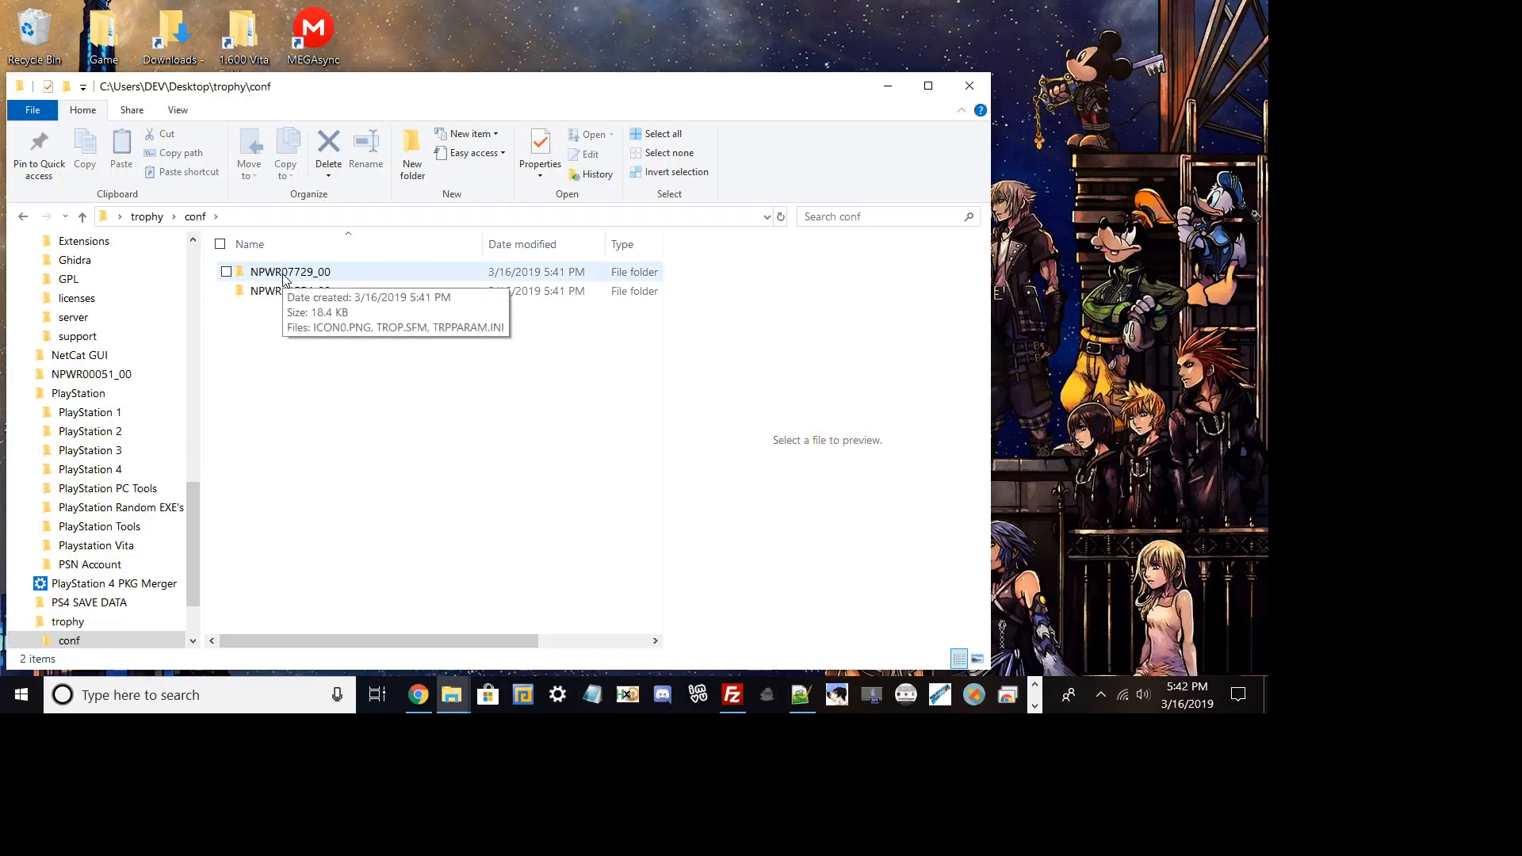
{"action": "left_click", "coordinate": [290, 291]}
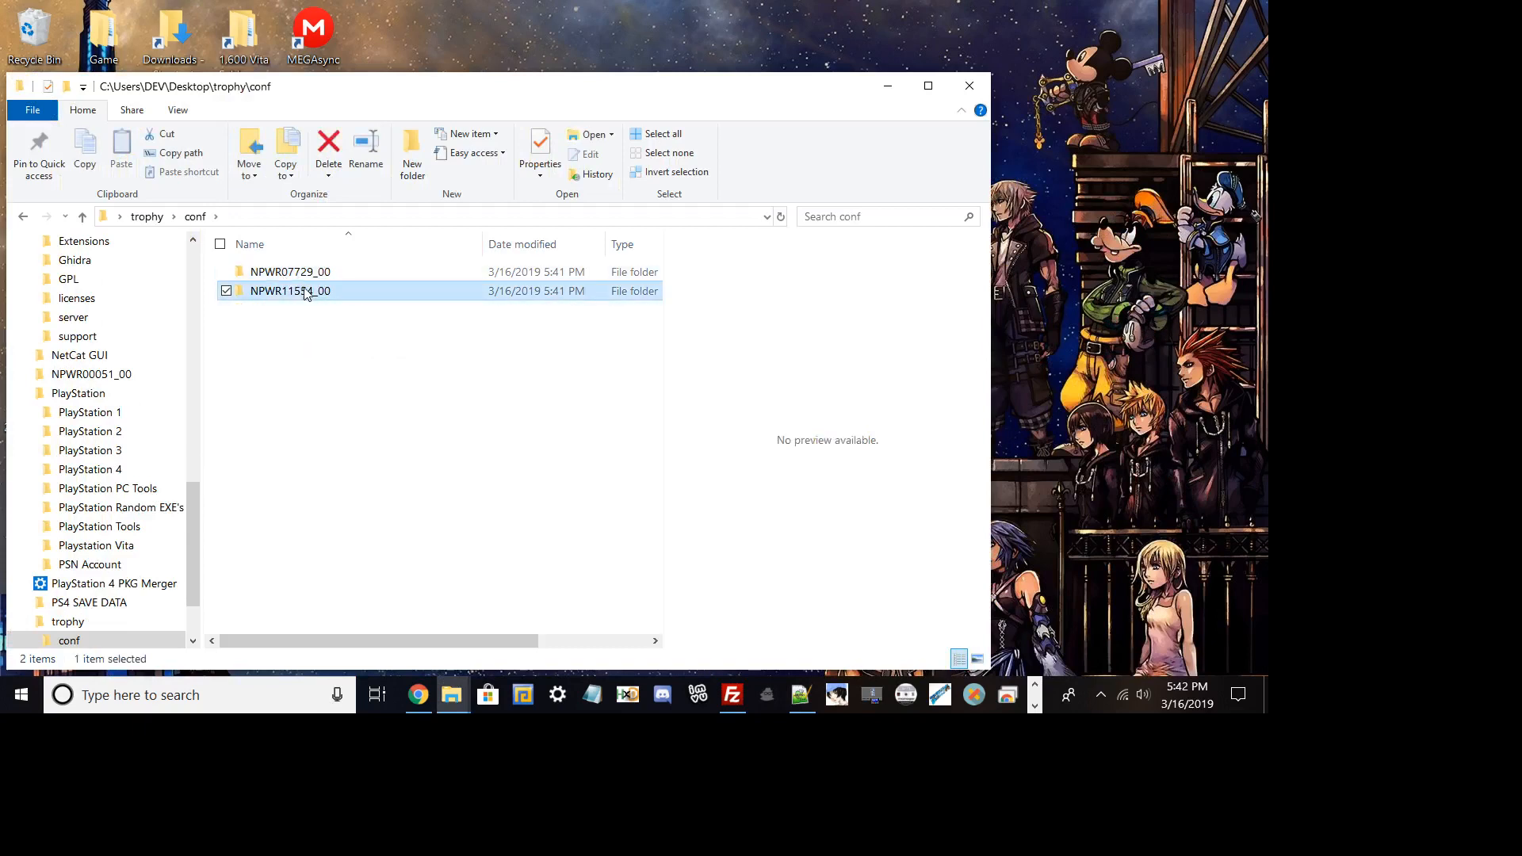
{"action": "mouse_move", "coordinate": [291, 291]}
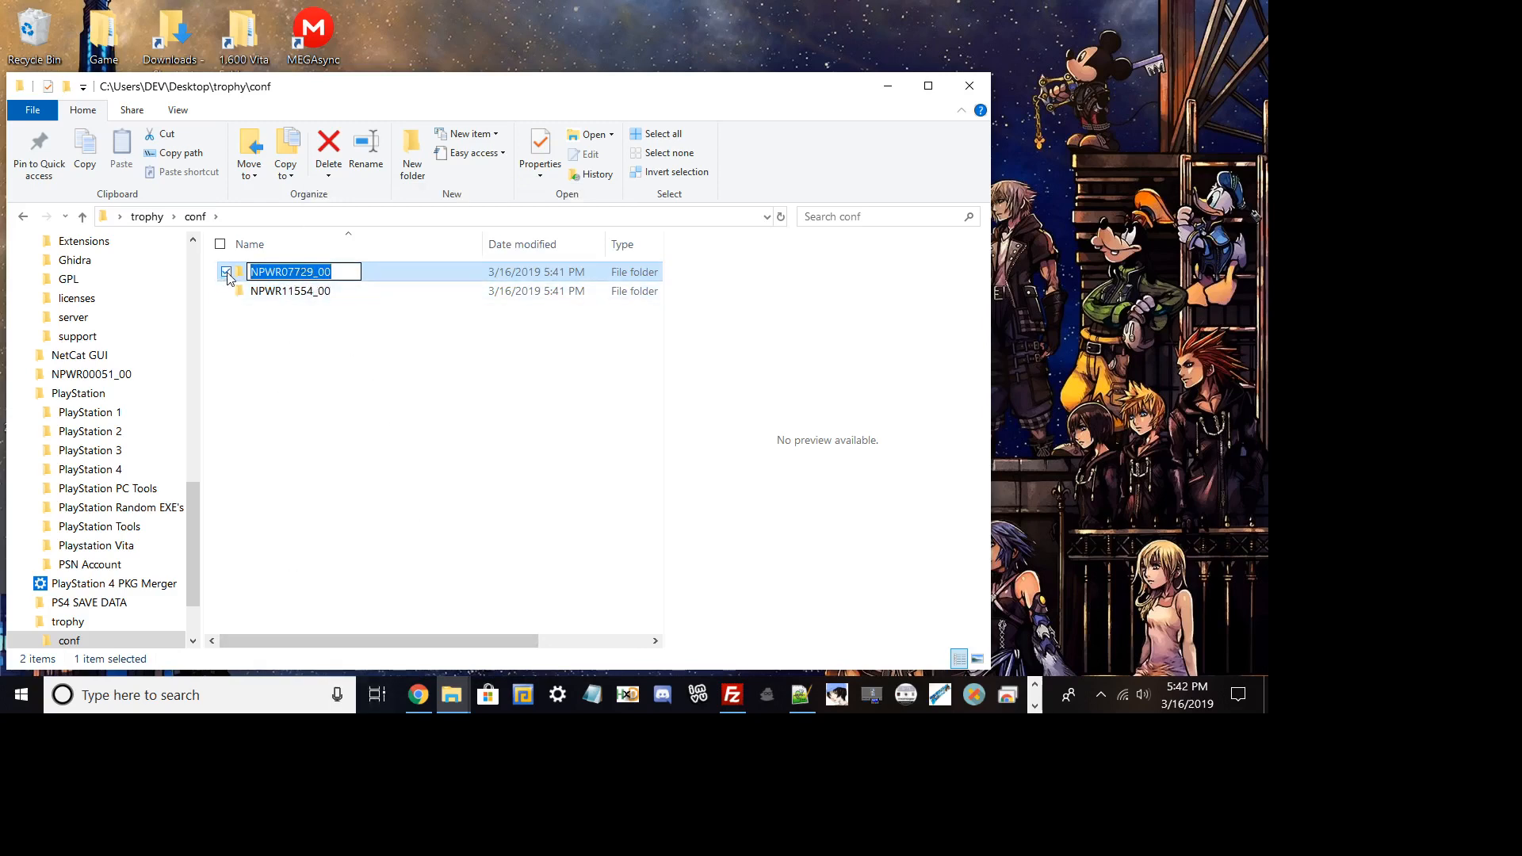
{"action": "left_click", "coordinate": [226, 272]}
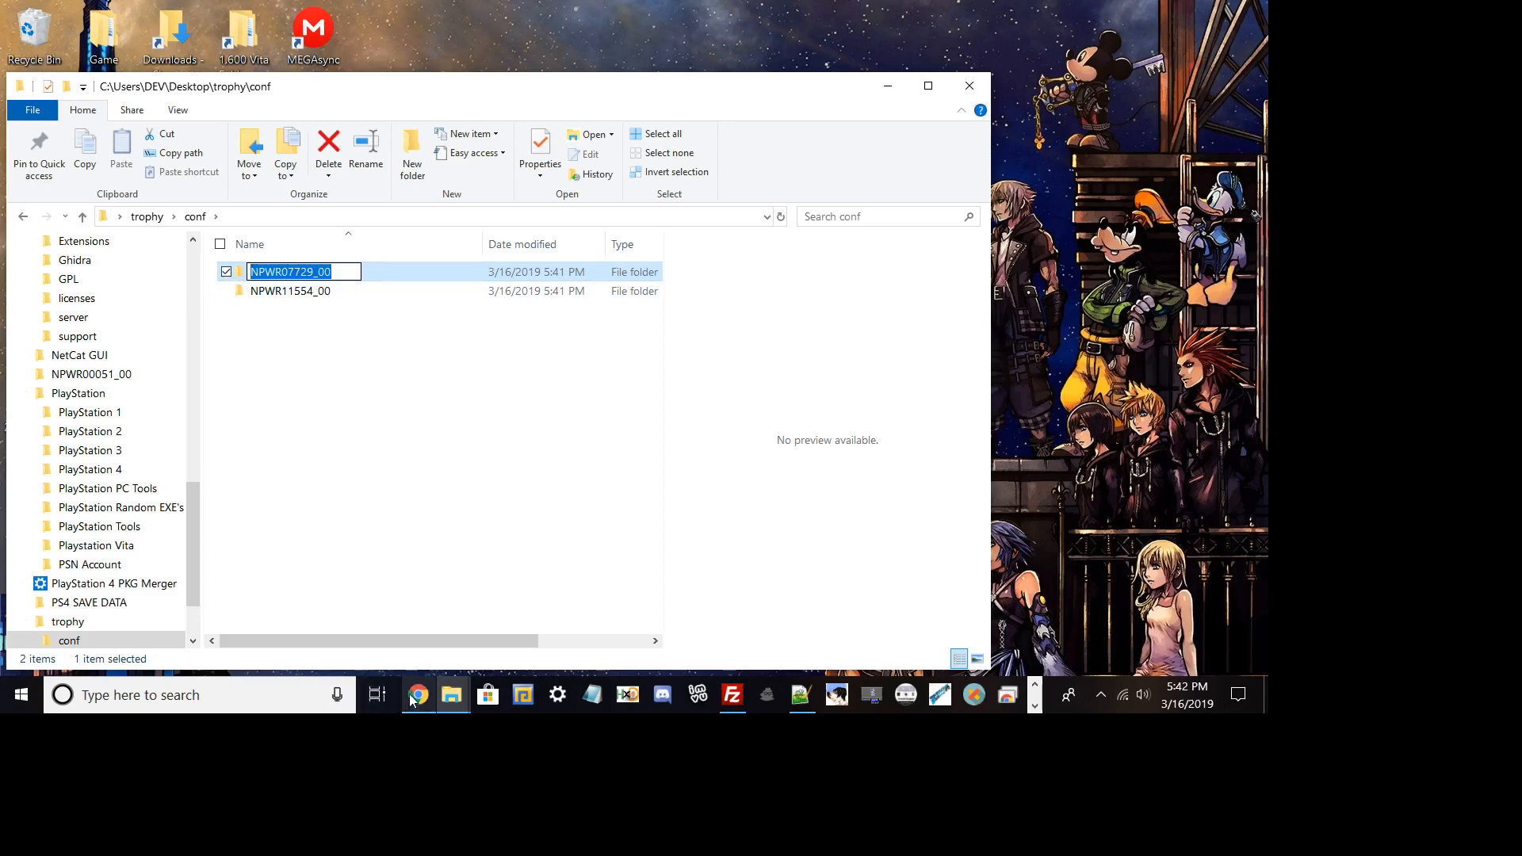
{"action": "mouse_move", "coordinate": [442, 641]}
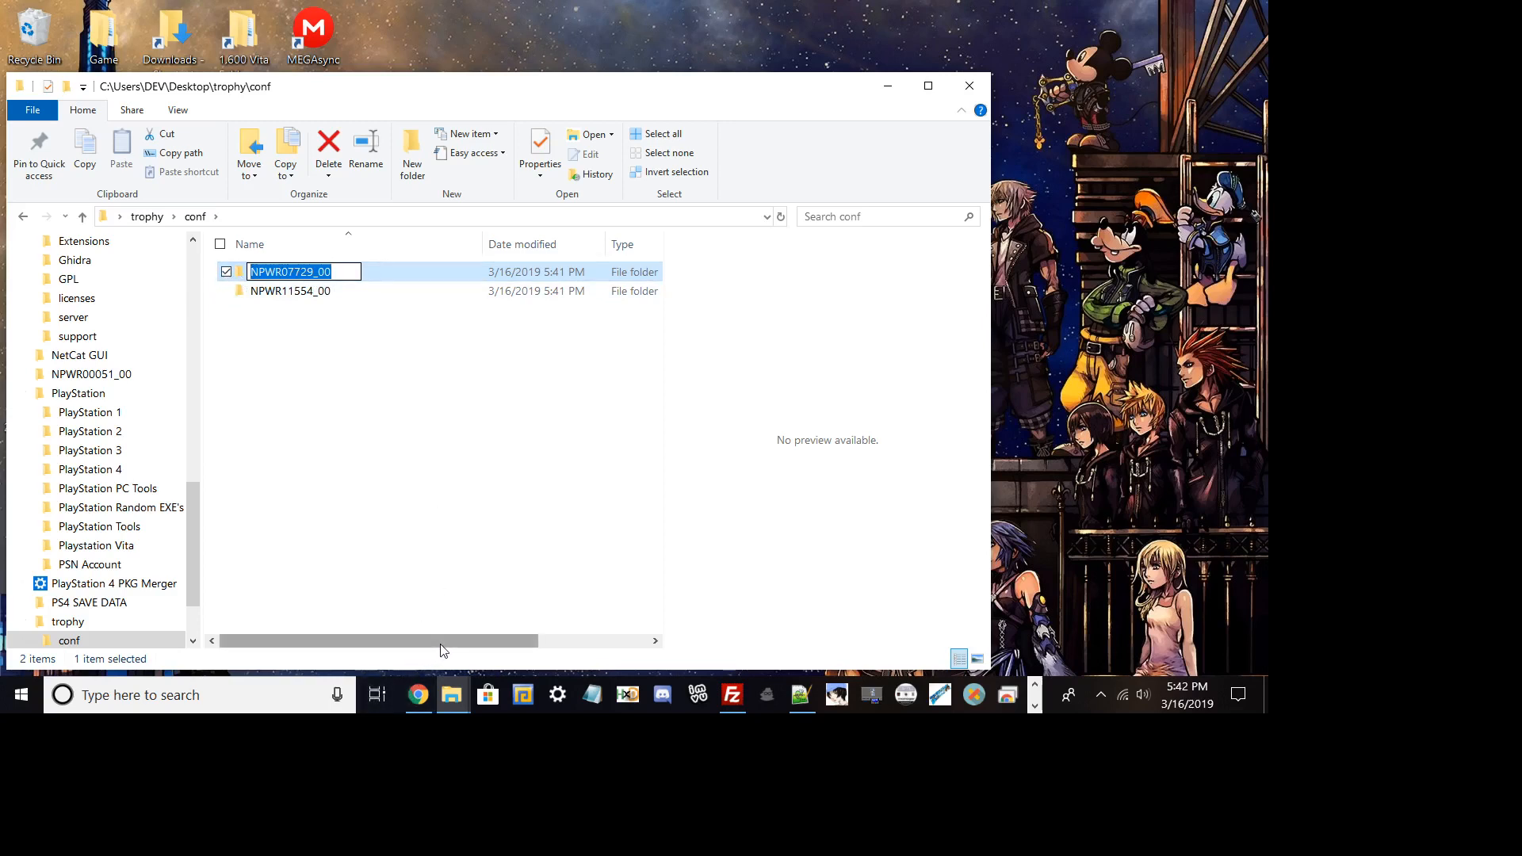
{"action": "mouse_move", "coordinate": [314, 614]}
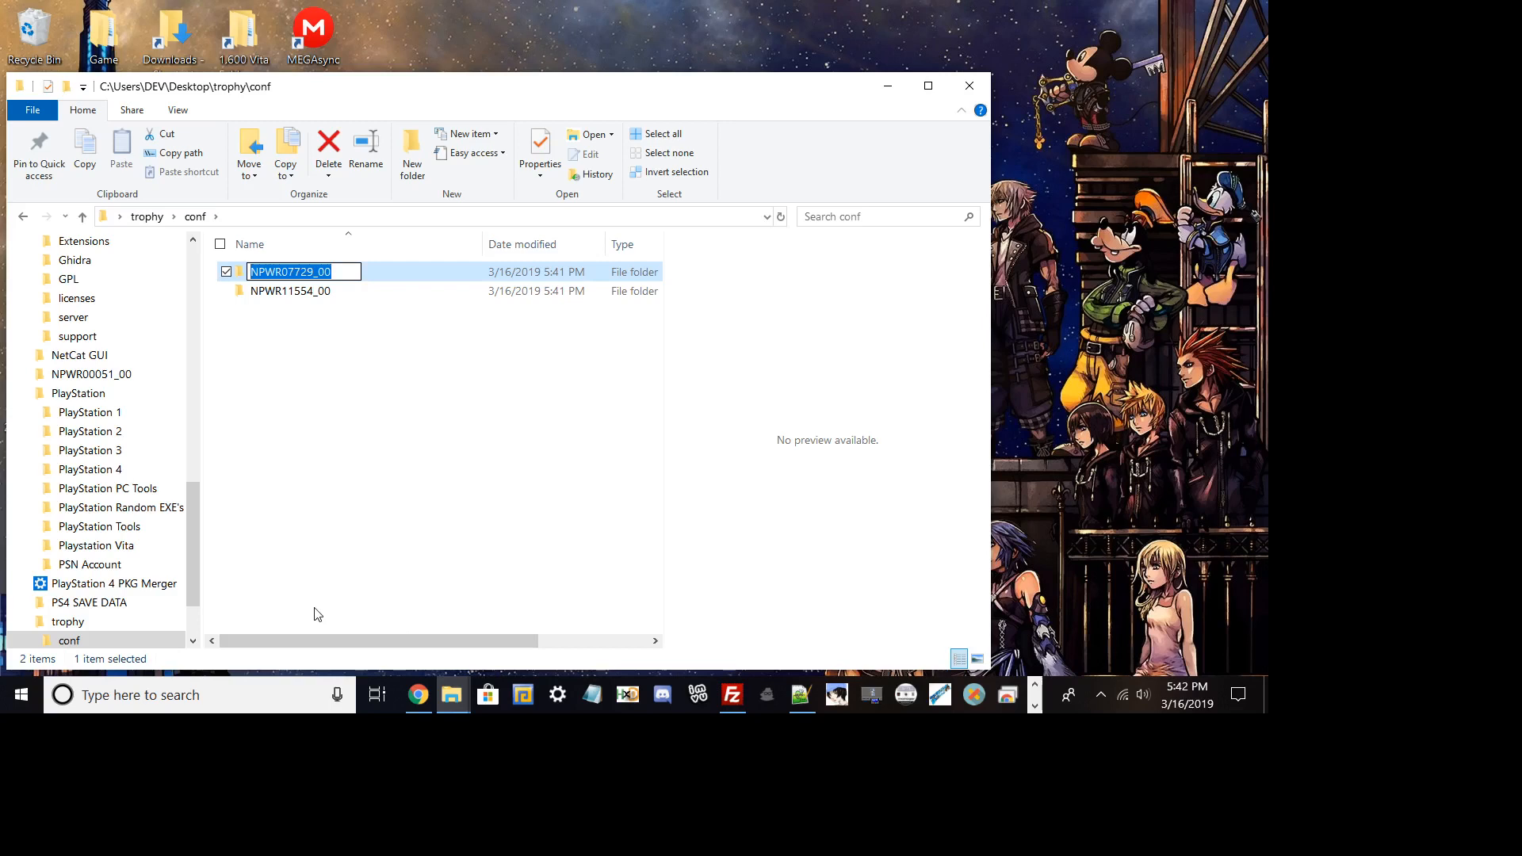
{"action": "mouse_move", "coordinate": [325, 601]}
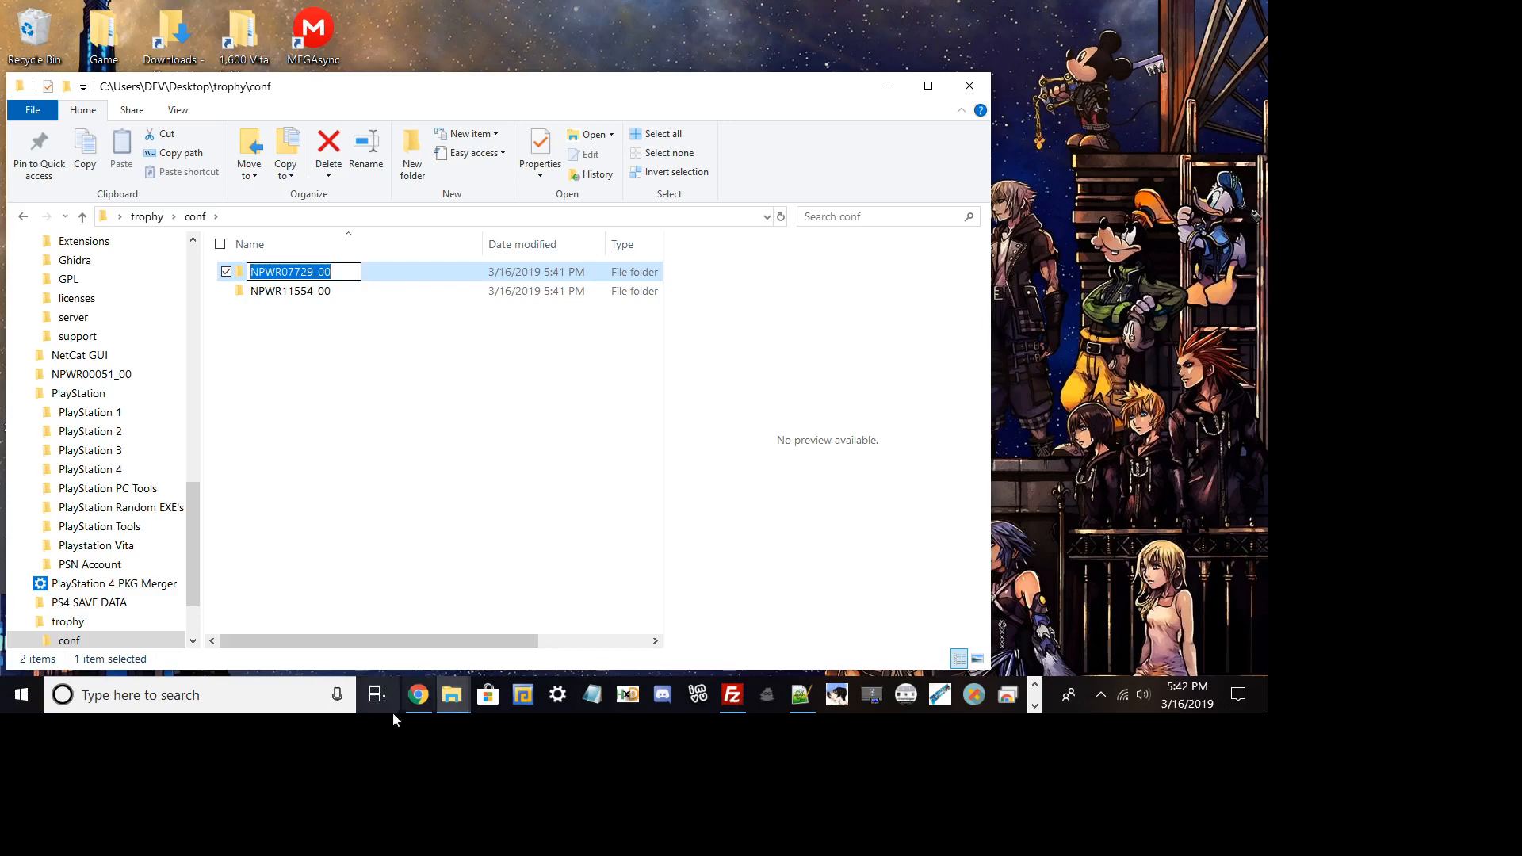
{"action": "left_click", "coordinate": [418, 696]}
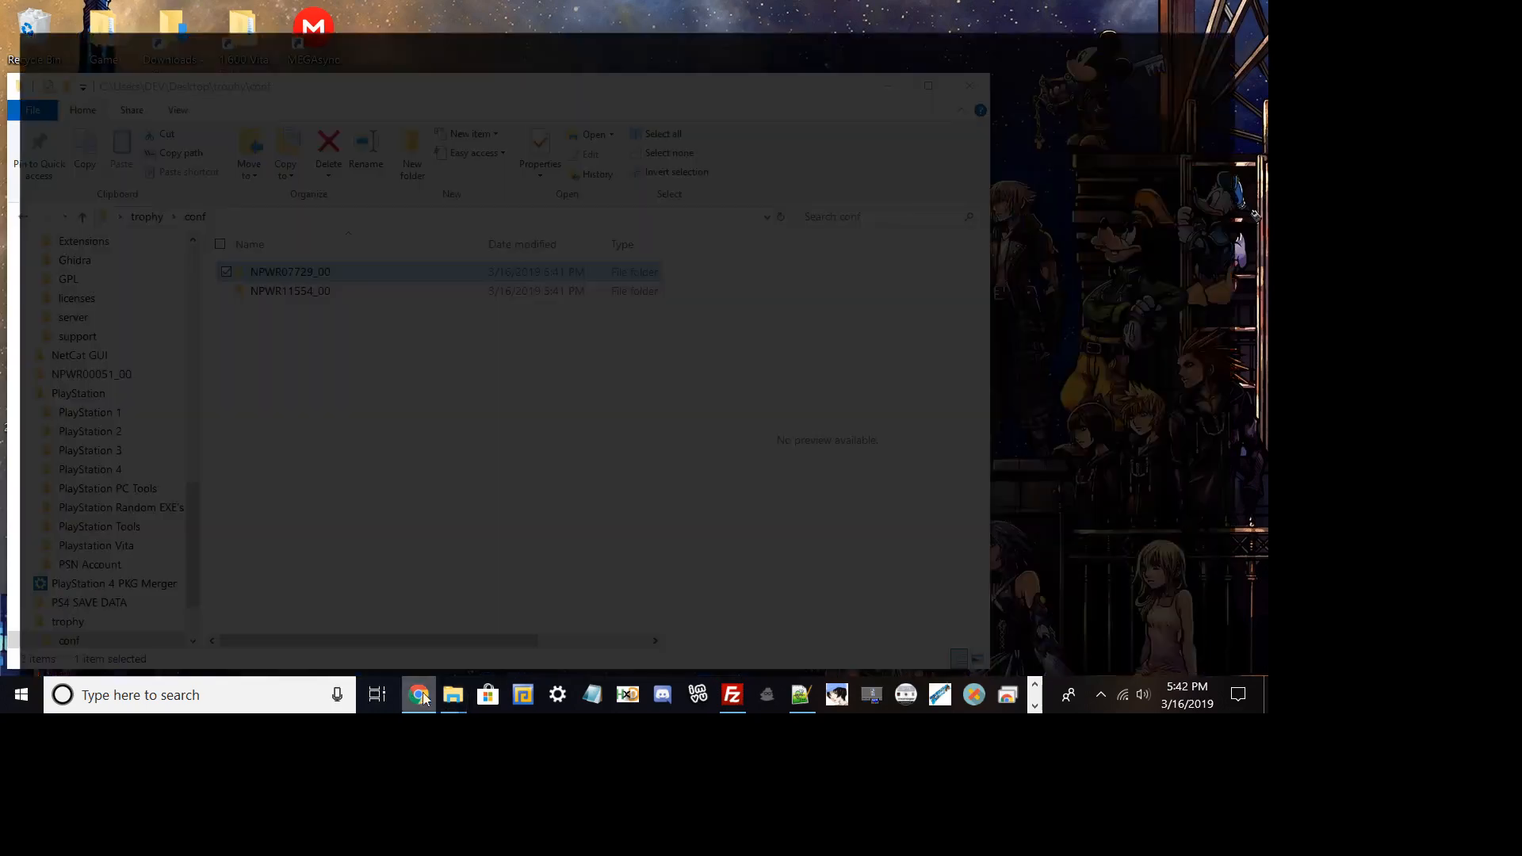
Search Google for NPWR07729_00 and read its myPSt page naming Durarara!! Relay [JAP]
{"action": "left_click", "coordinate": [418, 695]}
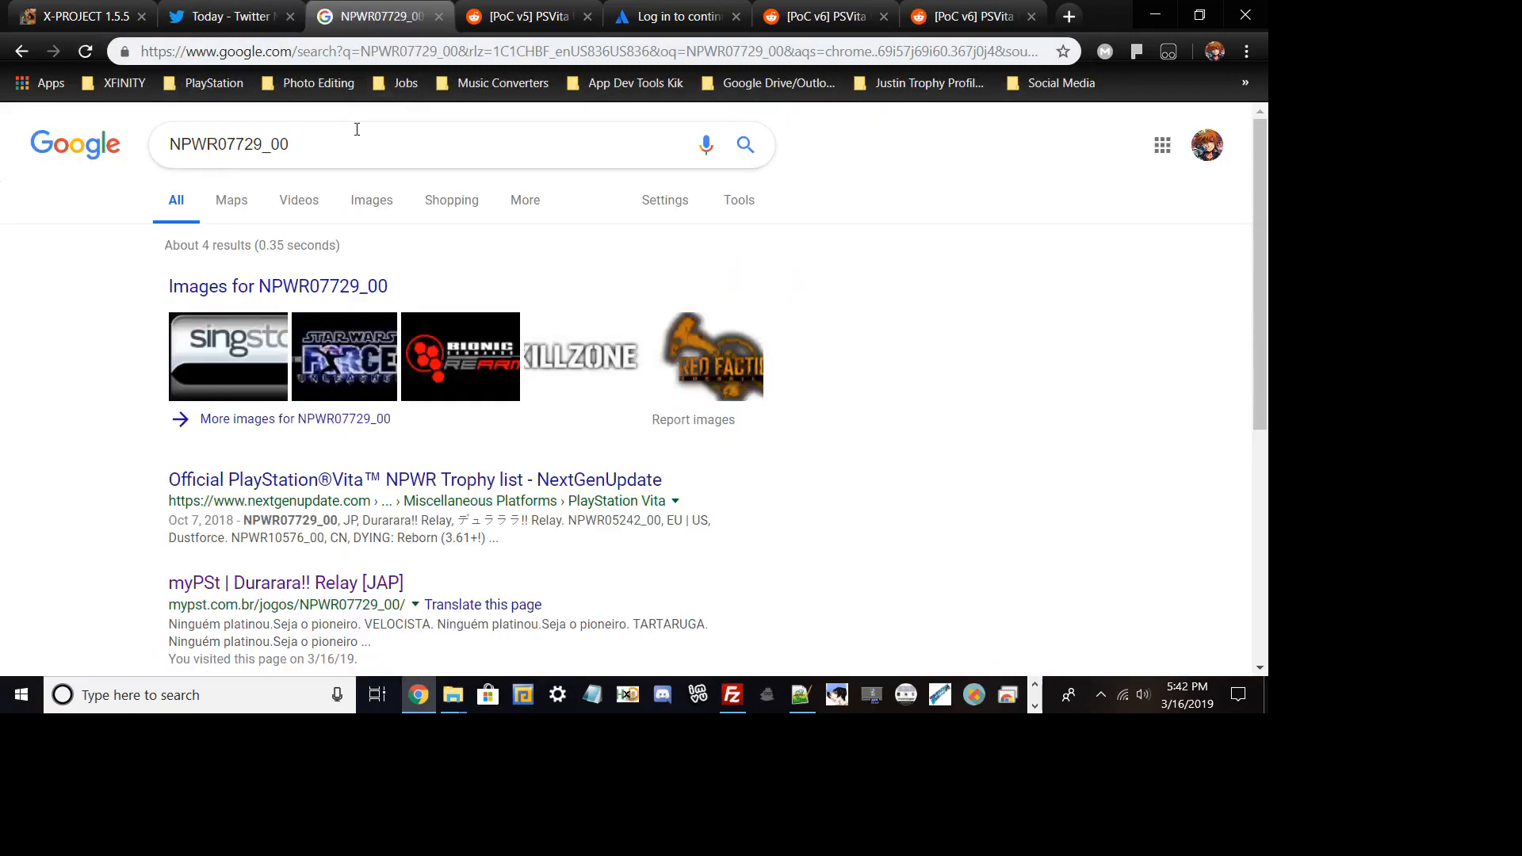
{"action": "scroll", "scroll_direction": "down", "scroll_amount": 3}
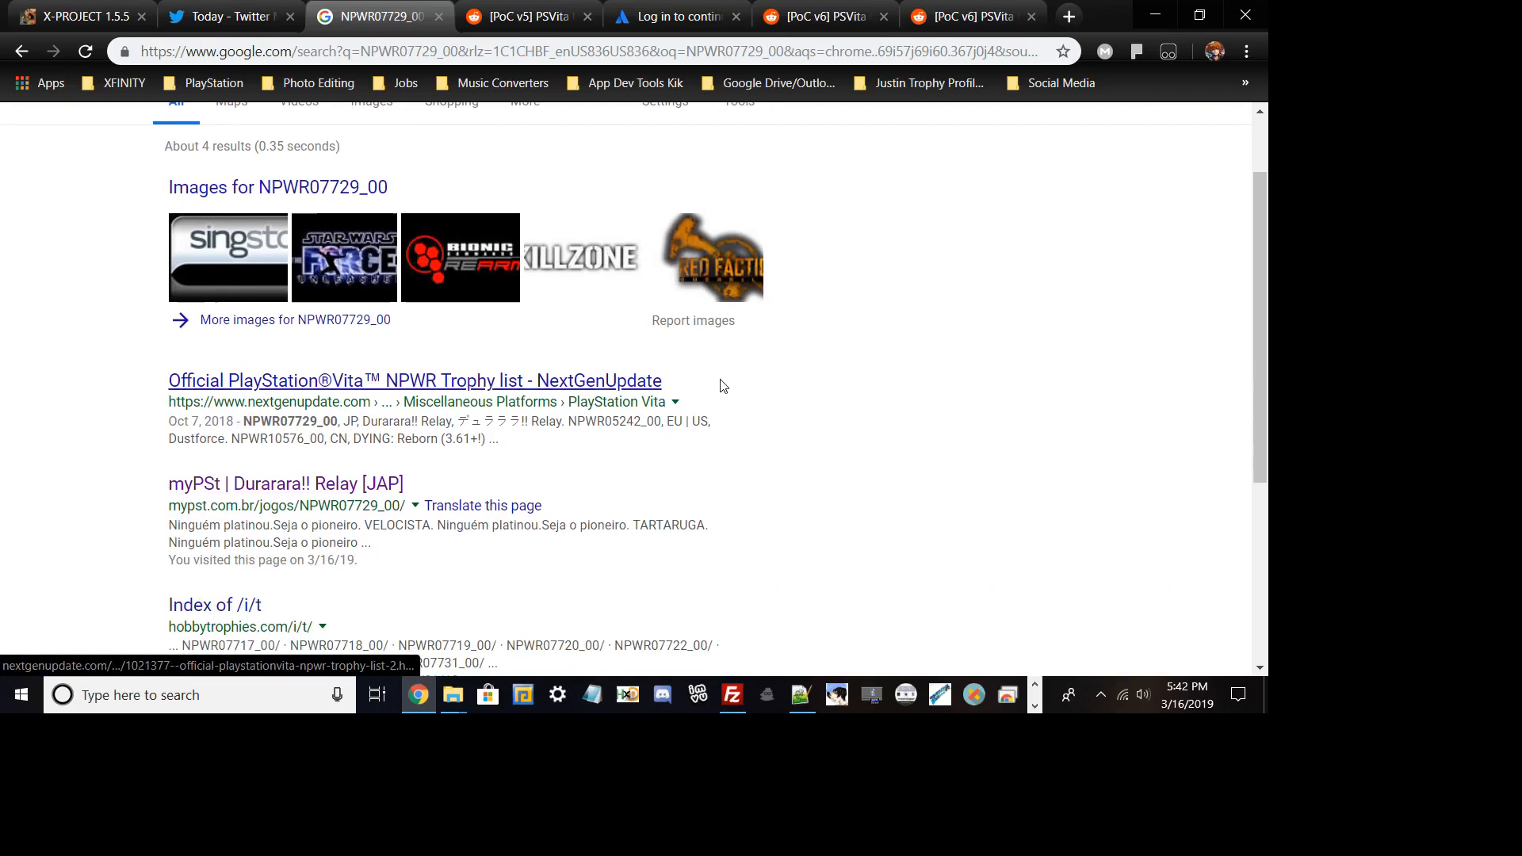
{"action": "left_click", "coordinate": [286, 484]}
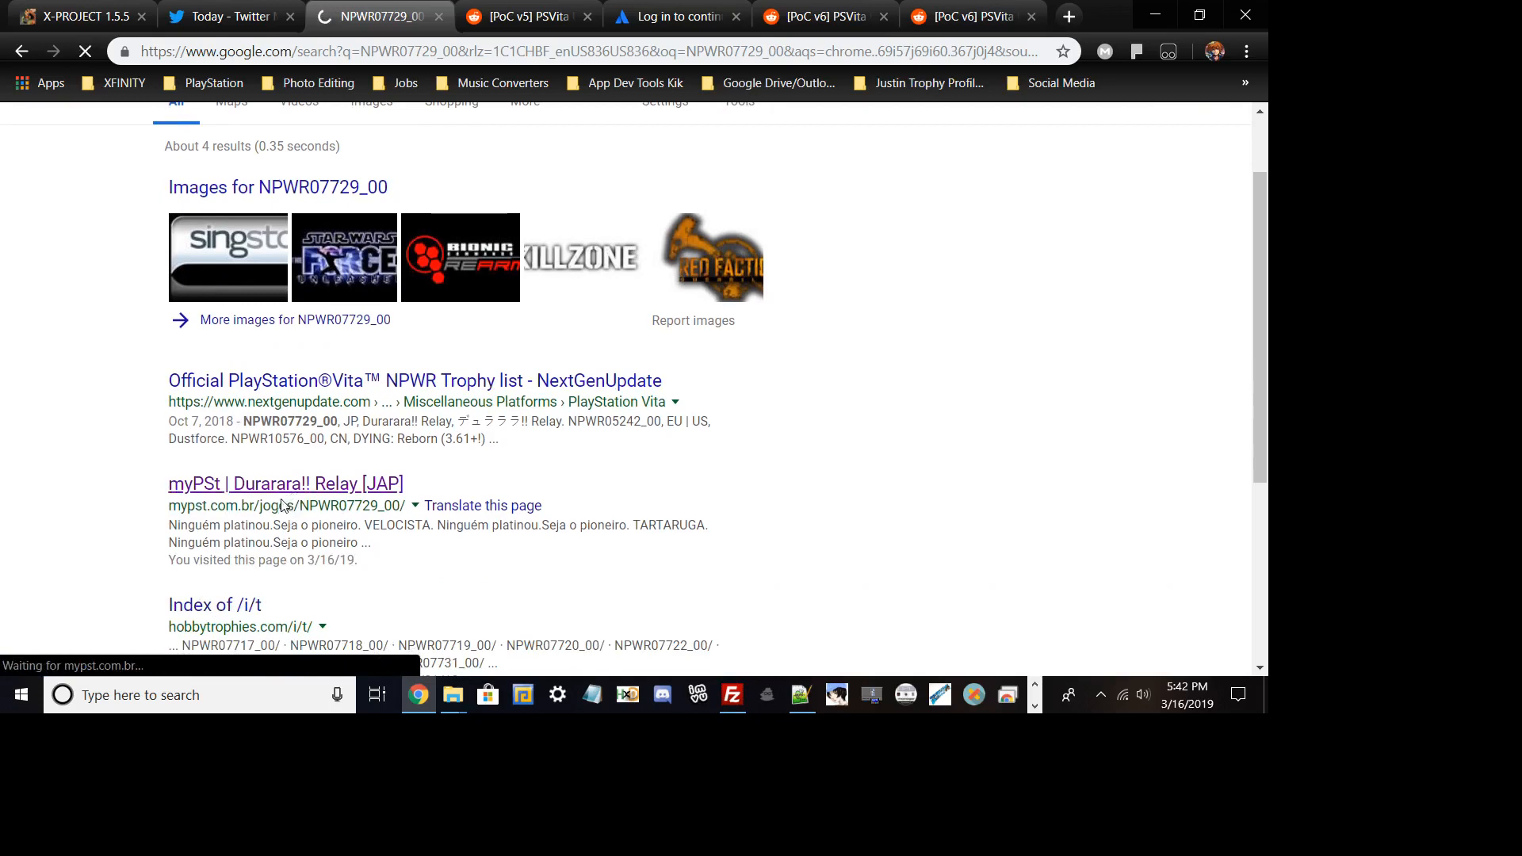
{"action": "left_click", "coordinate": [286, 483]}
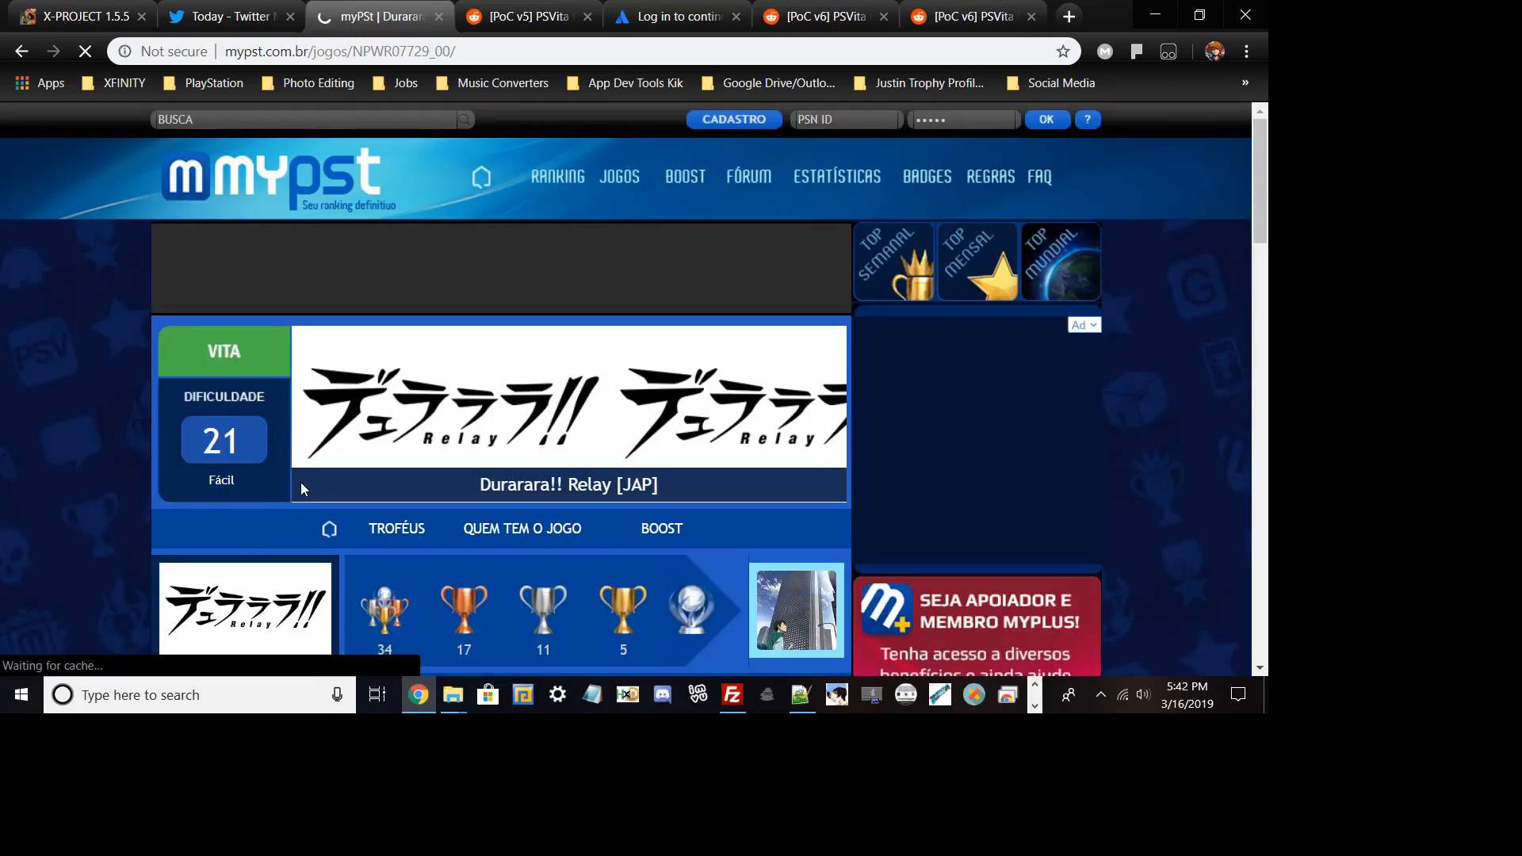
{"action": "scroll", "scroll_direction": "down", "scroll_amount": 3}
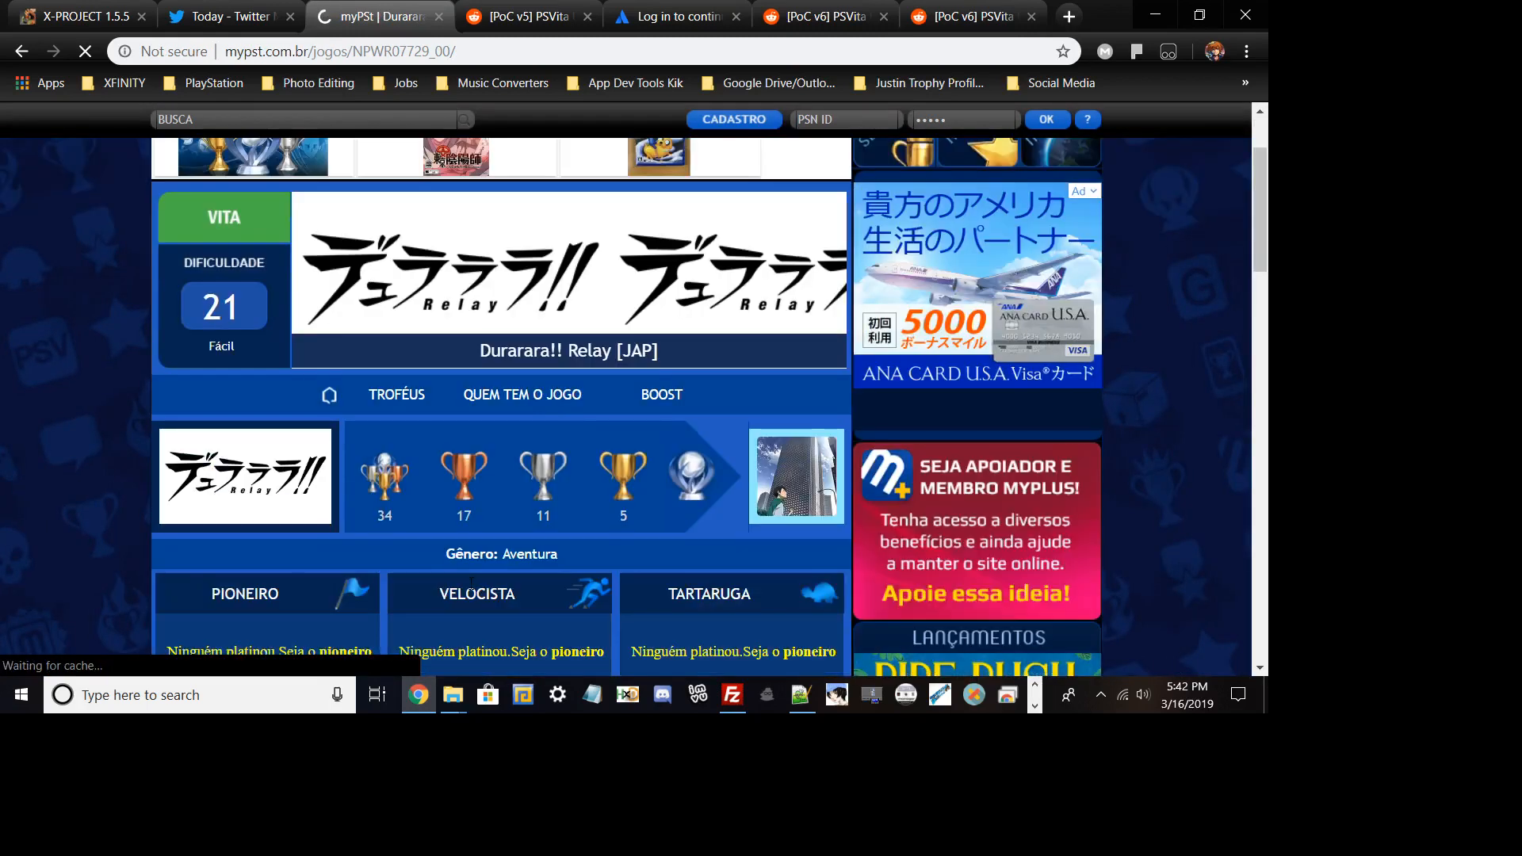
{"action": "scroll", "scroll_direction": "down", "scroll_amount": 3}
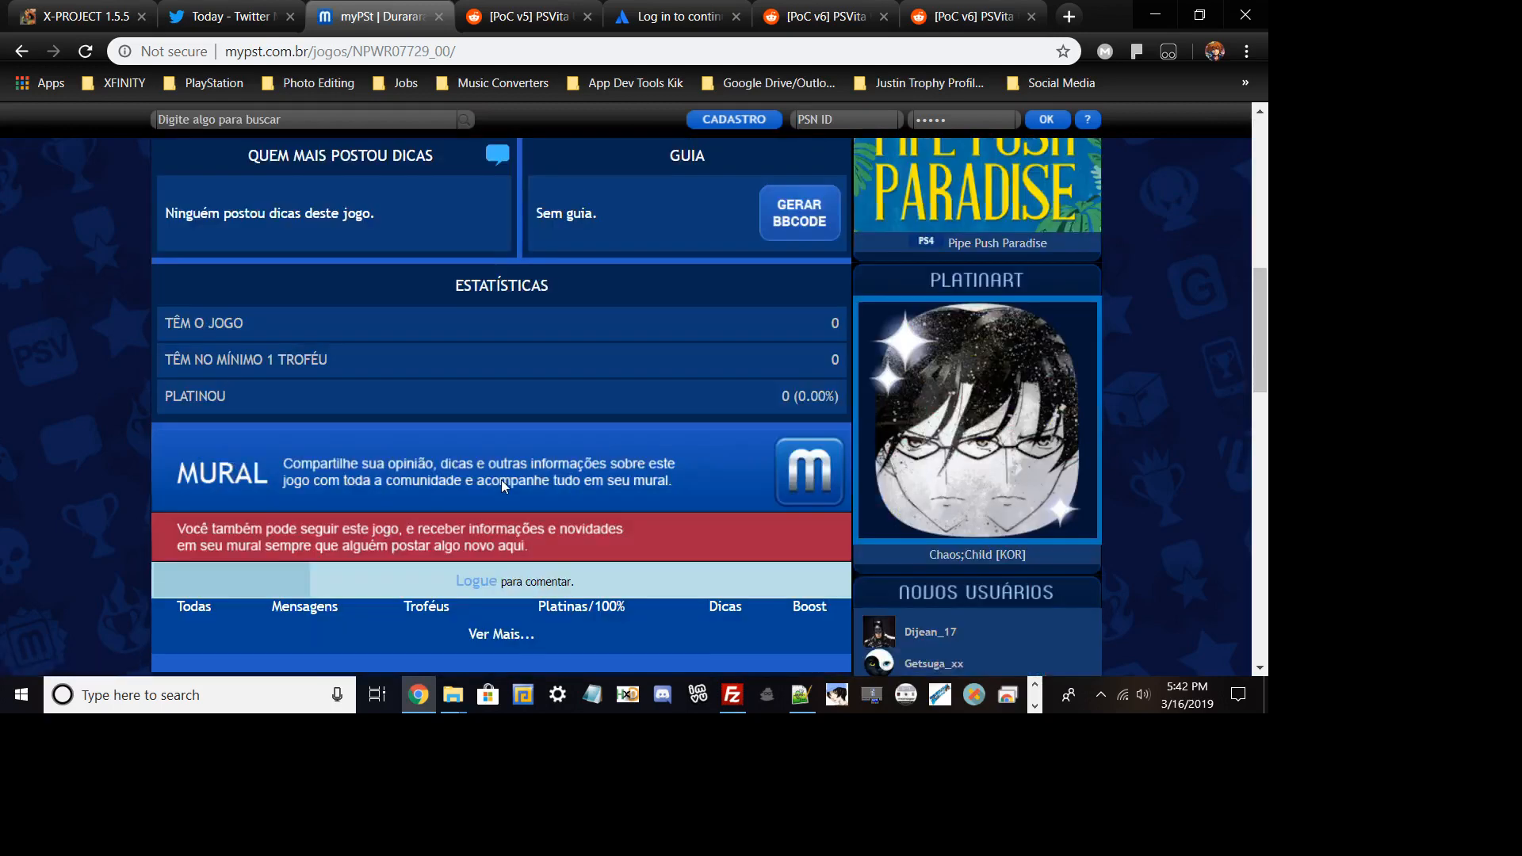
{"action": "scroll", "scroll_direction": "up", "scroll_amount": 3}
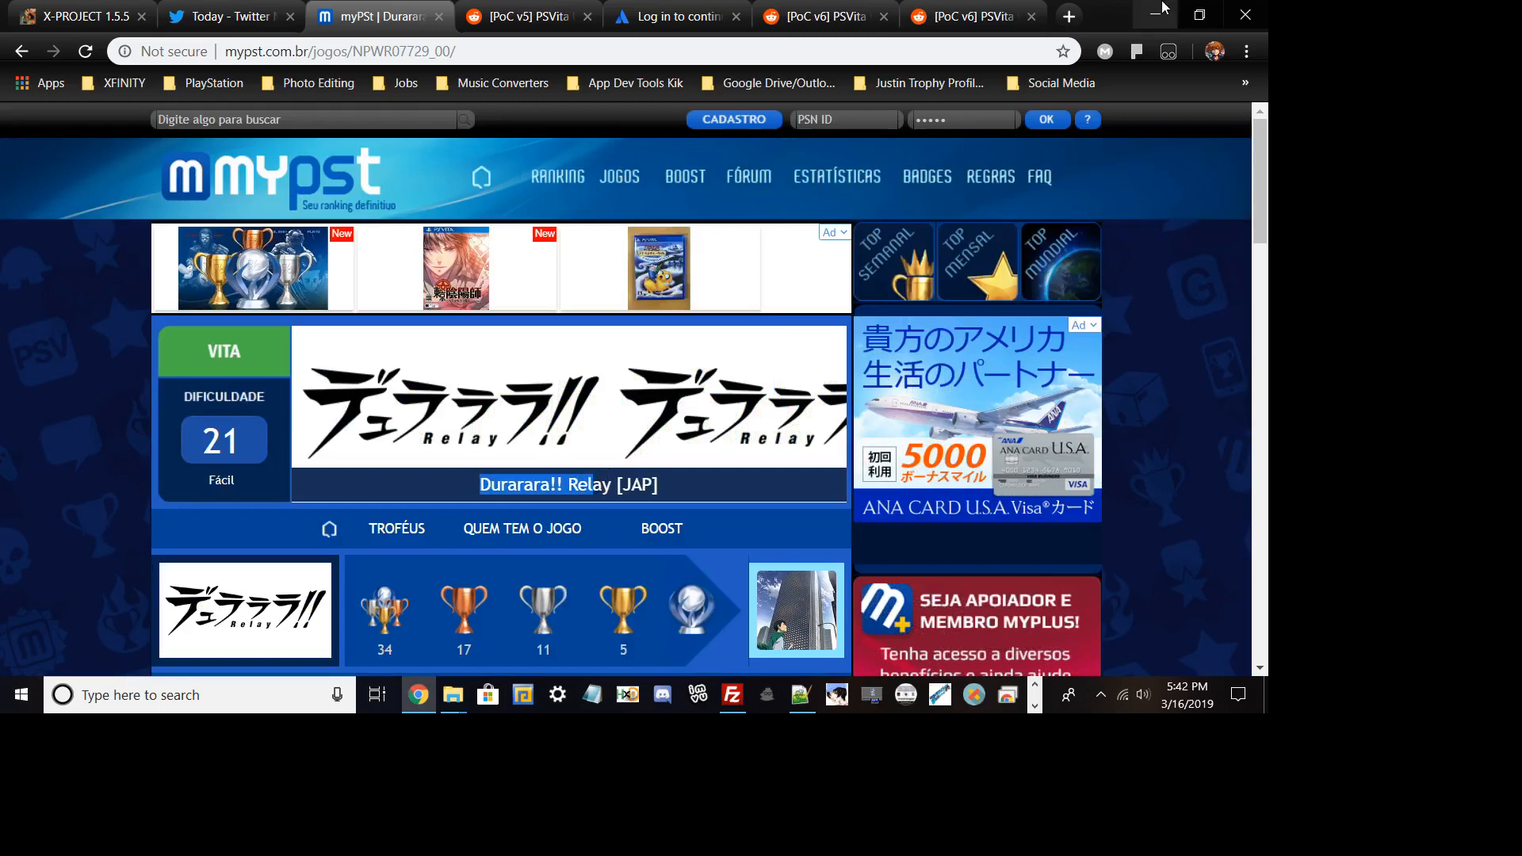
Minimize Chrome to return to the trophy conf folder showing NPWR07729_00 and NPWR11554_00
{"action": "left_click", "coordinate": [451, 694]}
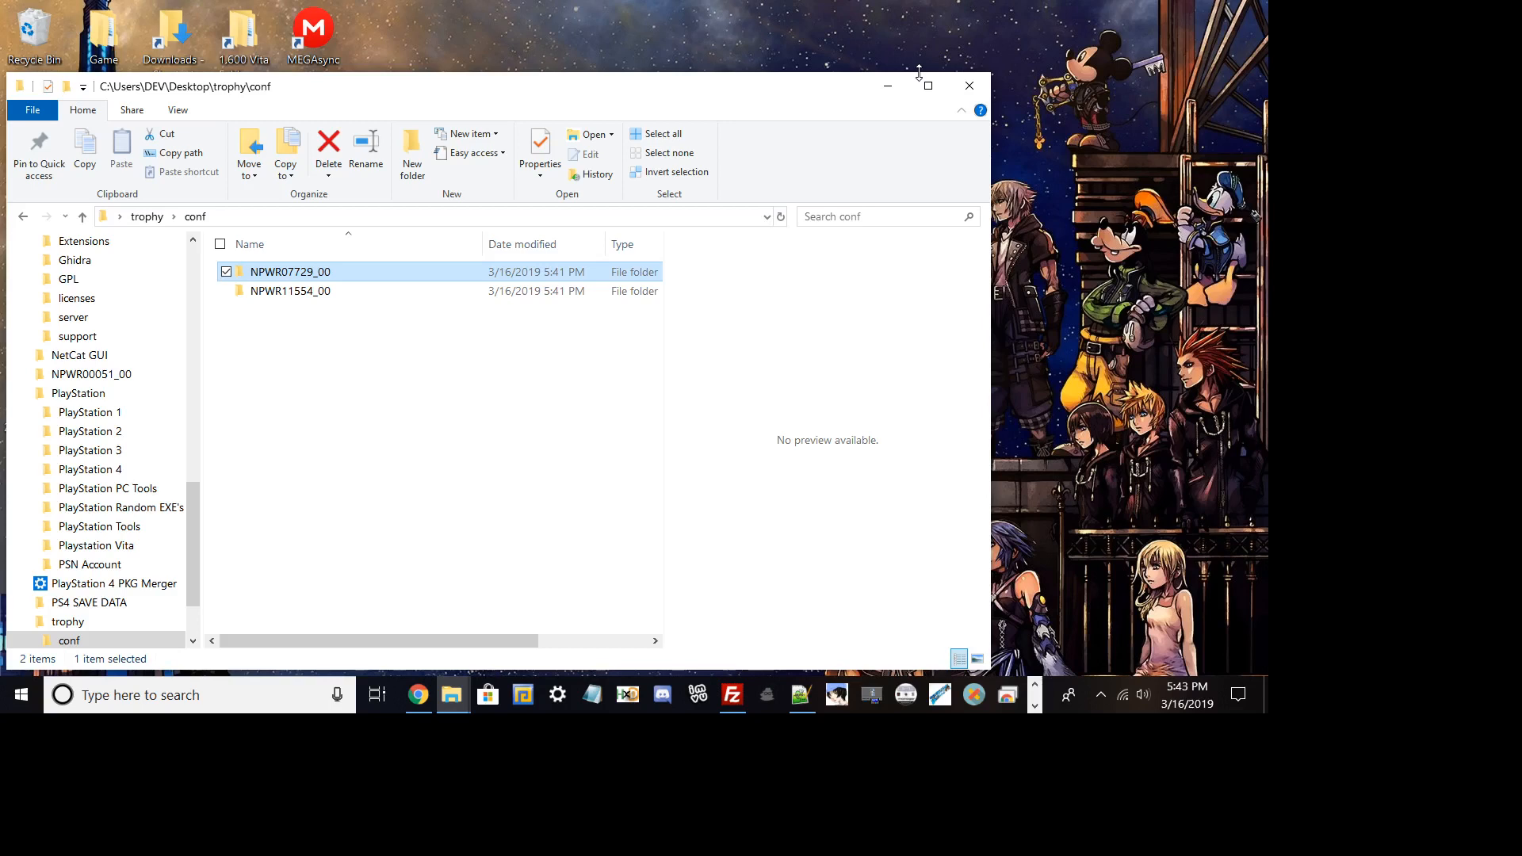
{"action": "mouse_move", "coordinate": [1164, 337]}
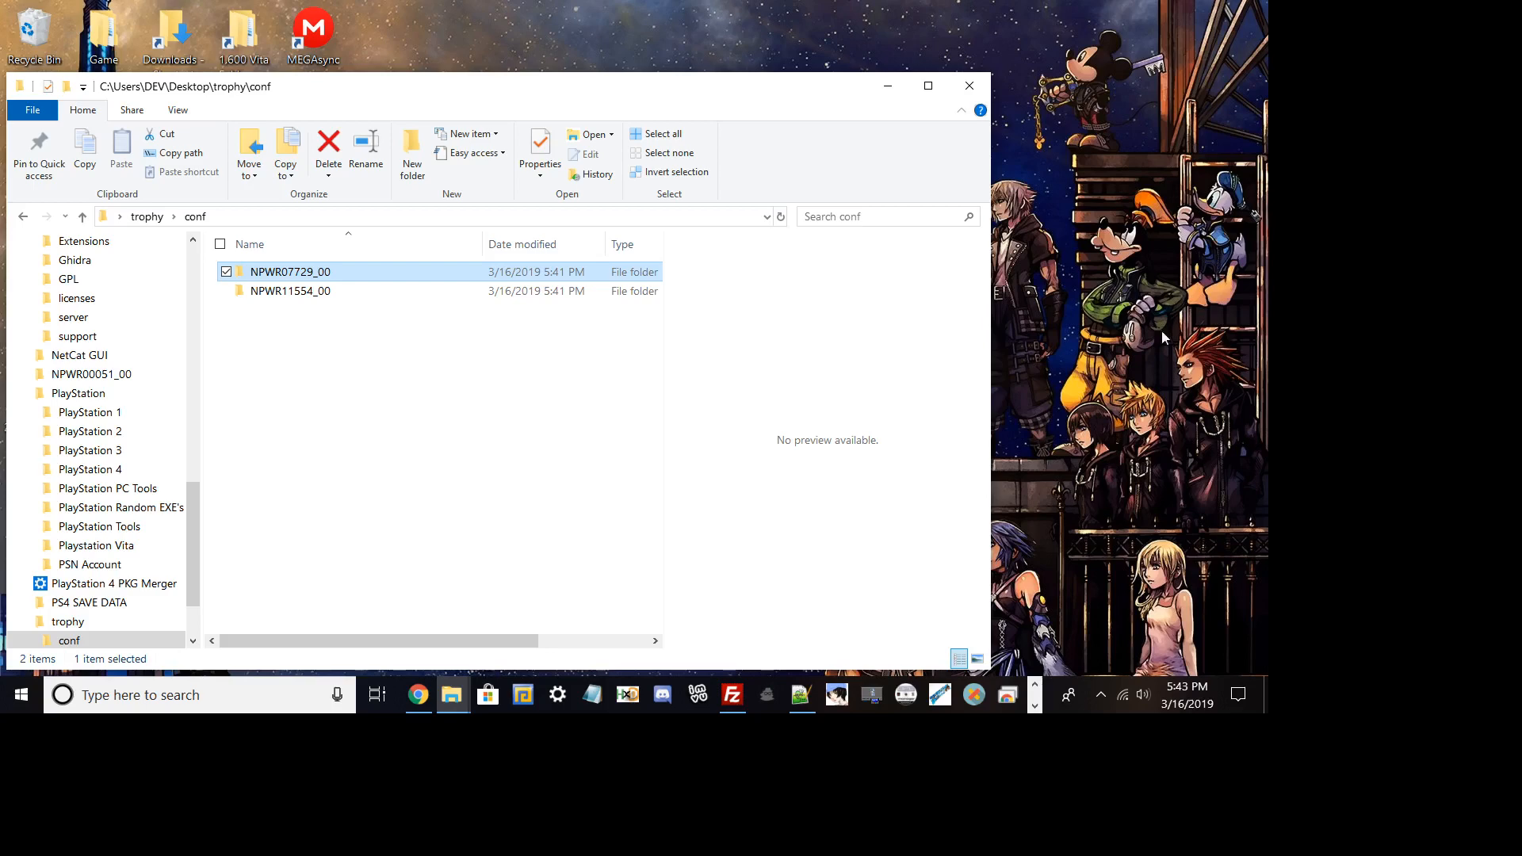